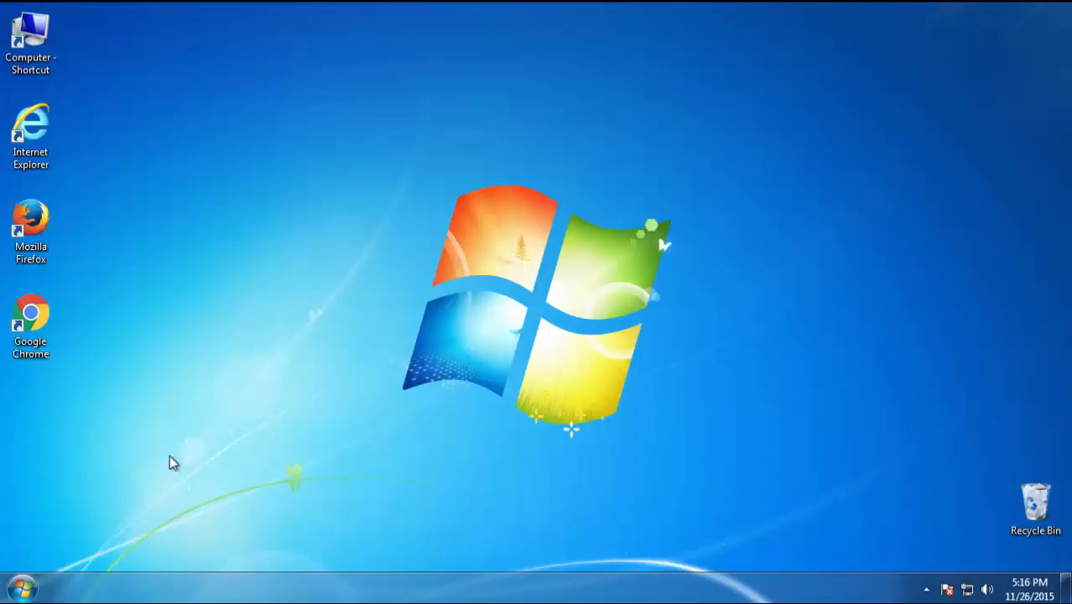
Bring up the Start menu on the Safe Mode desktop
left_click(293, 546)
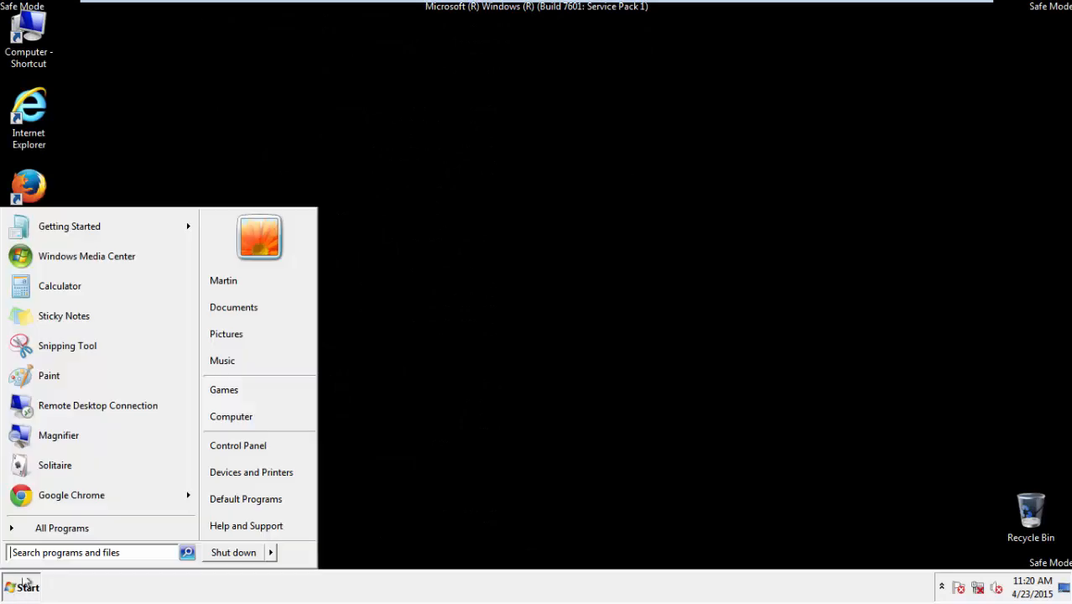
Run 'regedit' from the Start menu search to launch Registry Editor
left_click(92, 552)
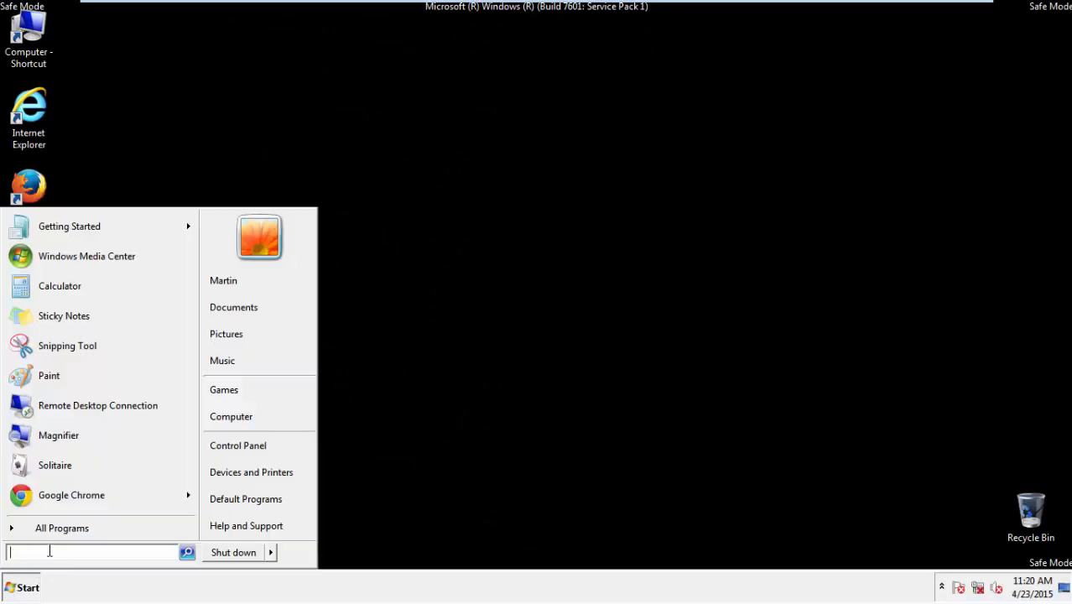
type("regedit")
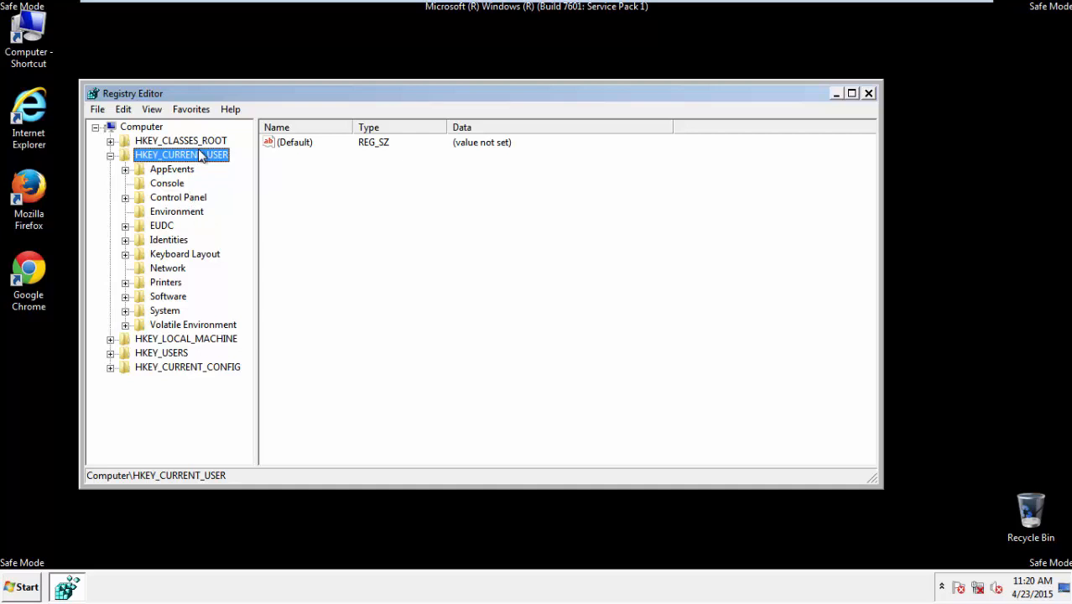
Expand HKEY_CURRENT_USER\Software\Microsoft\Internet Explorer in the registry tree
left_click(110, 154)
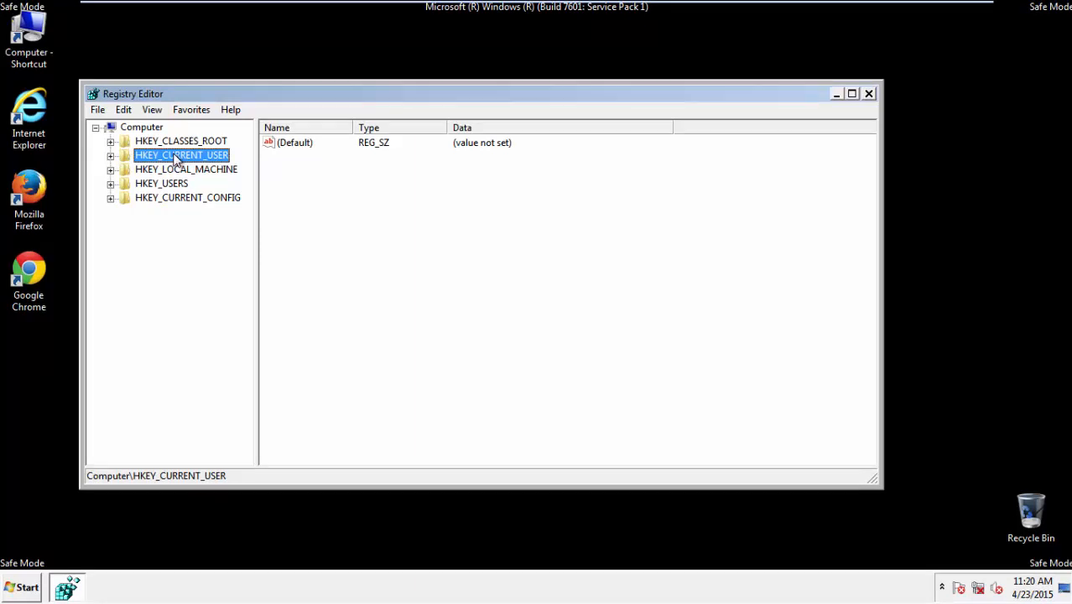
left_click(110, 155)
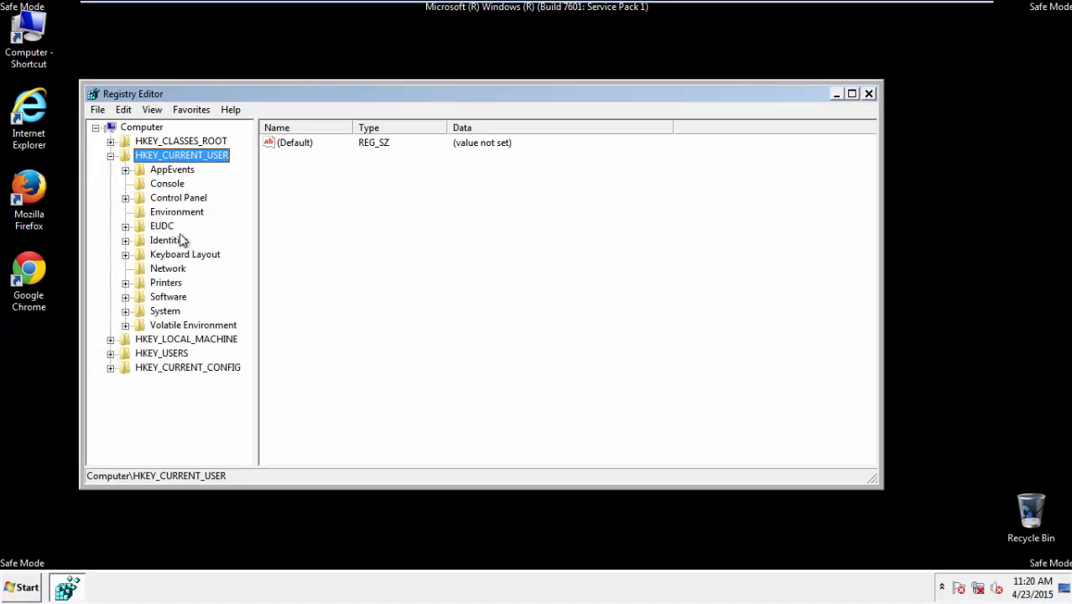
left_click(167, 296)
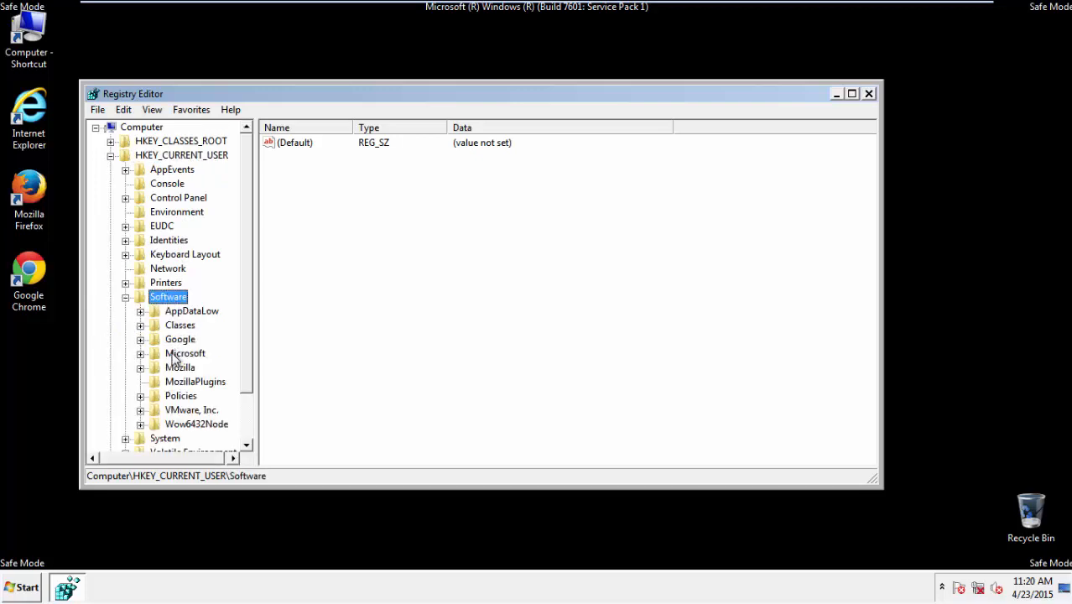
double_click(185, 353)
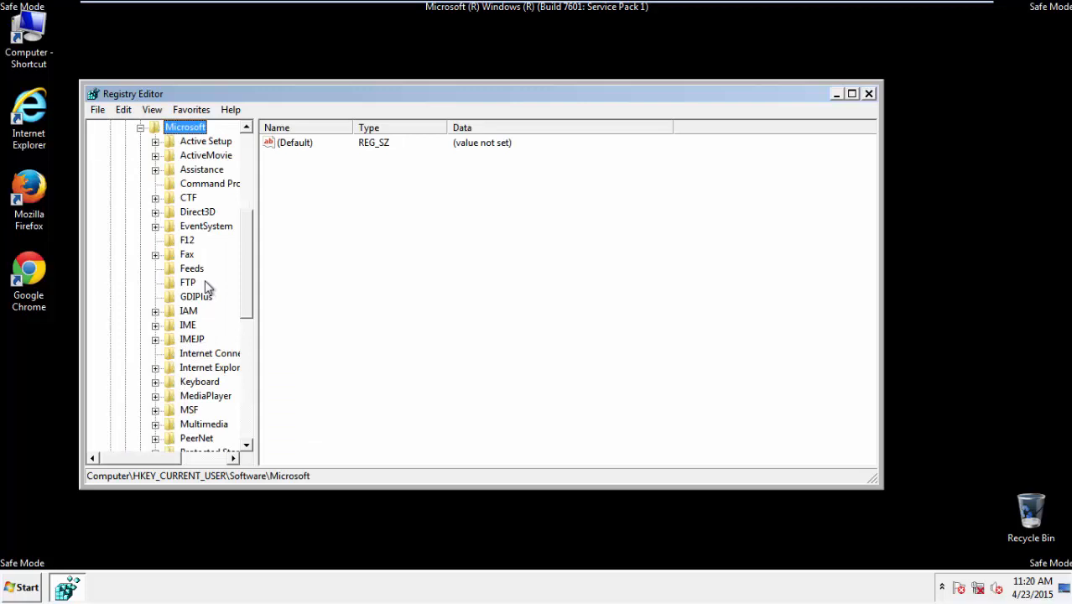
left_click(210, 367)
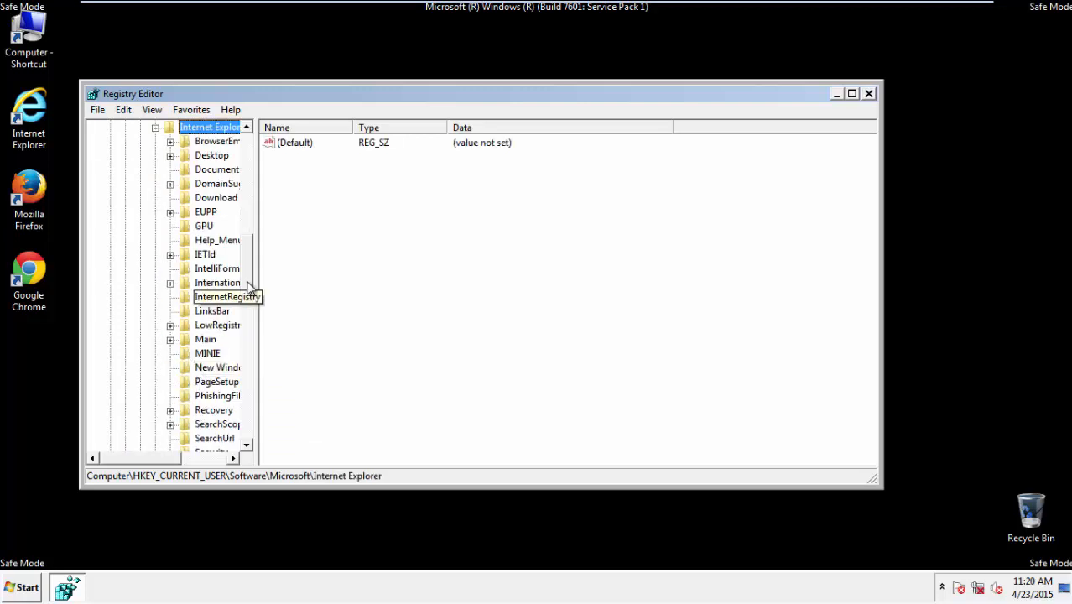
Select the Main key and bring its Start Page value into view
scroll("down", 3)
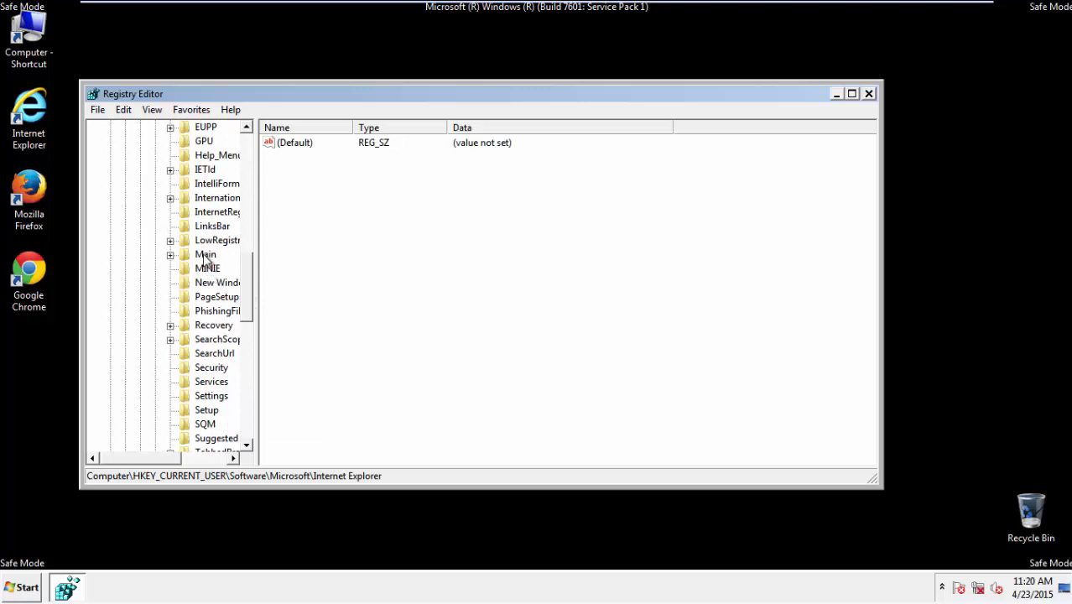
left_click(205, 254)
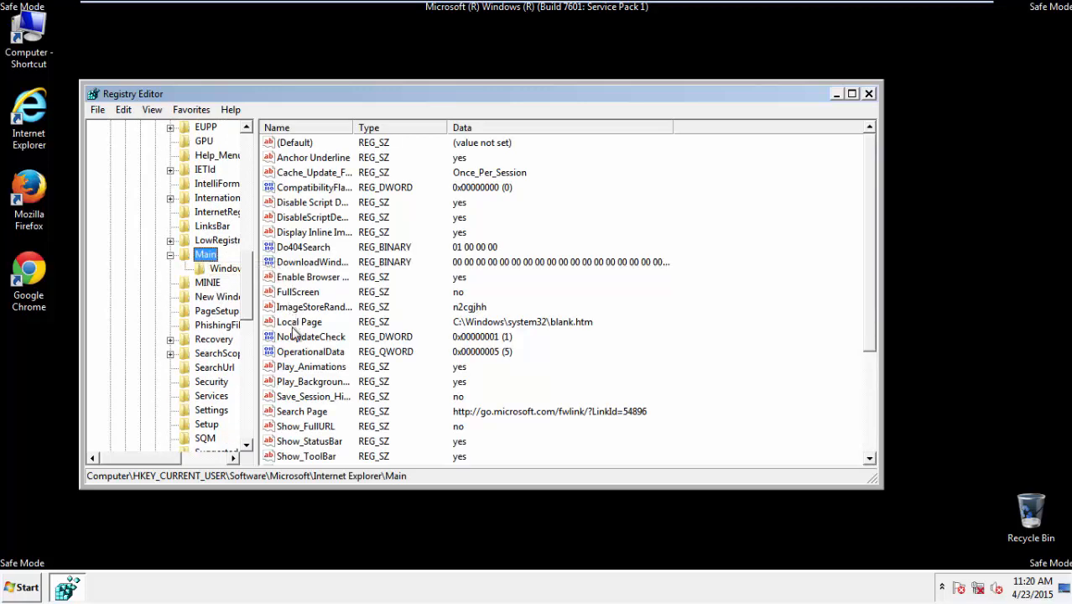
double_click(313, 396)
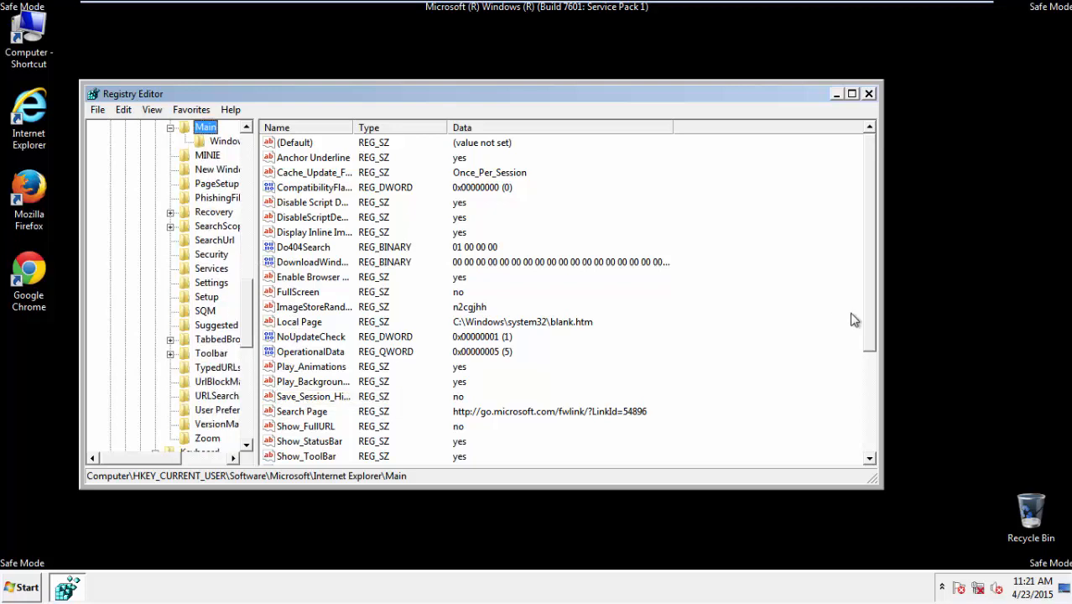
scroll("down", 3)
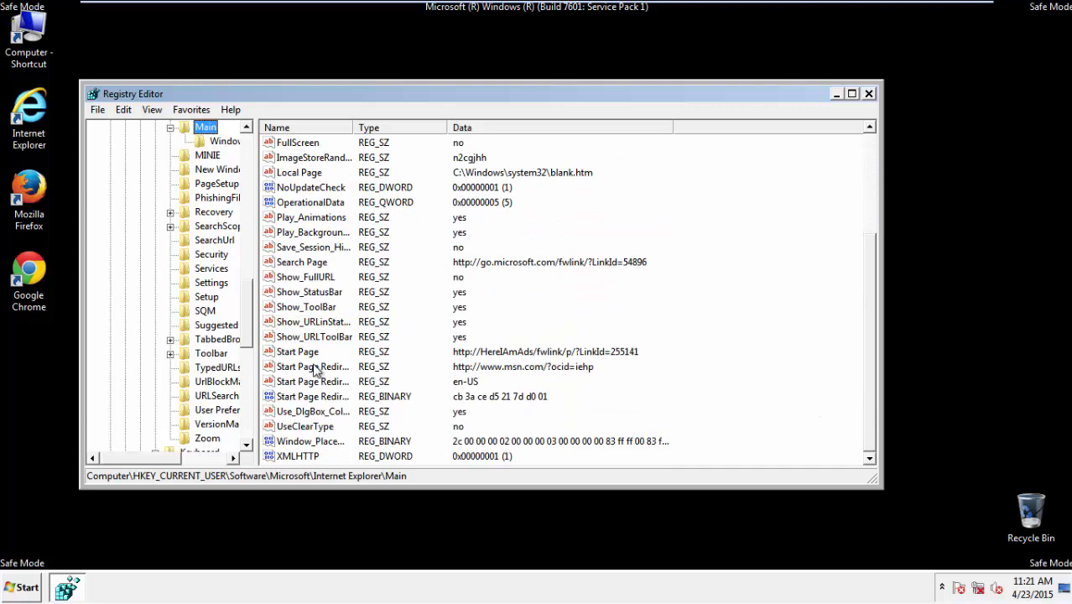
Delete the Start Page value, confirm it, and close Registry Editor
right_click(298, 351)
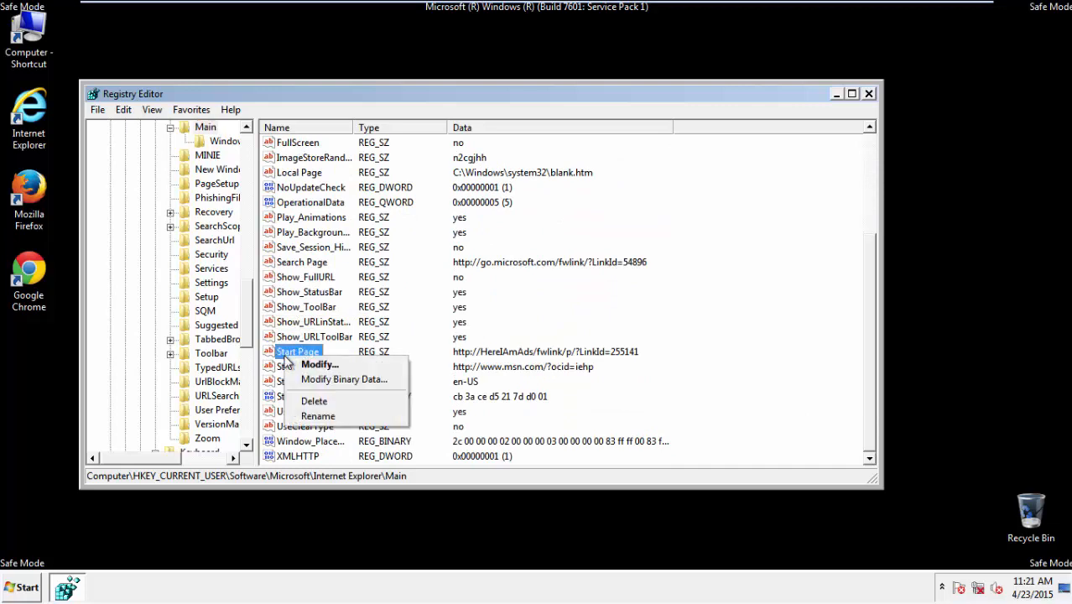
left_click(312, 401)
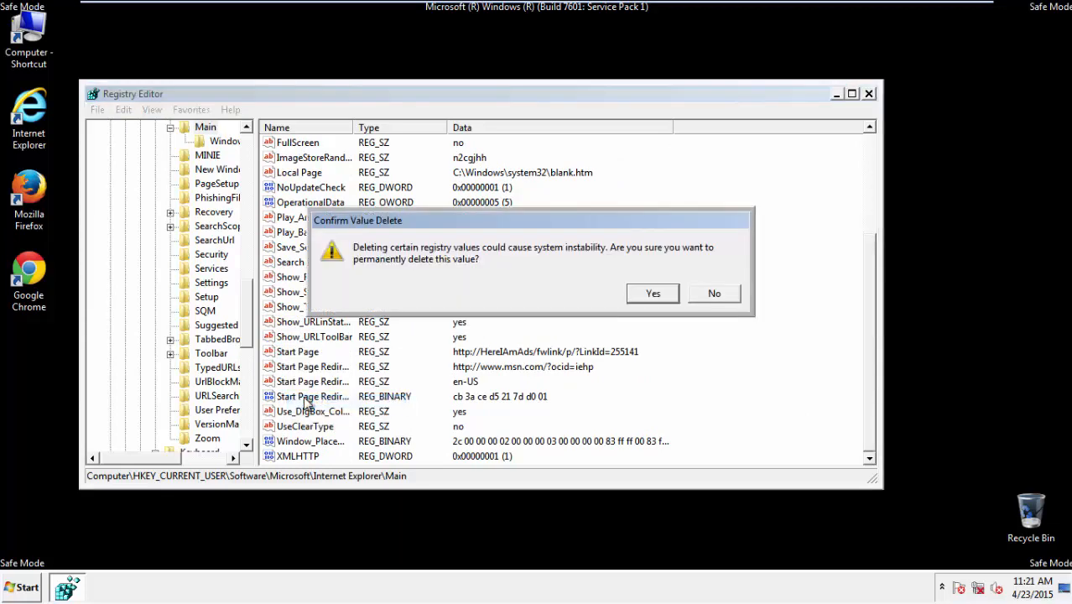
left_click(653, 293)
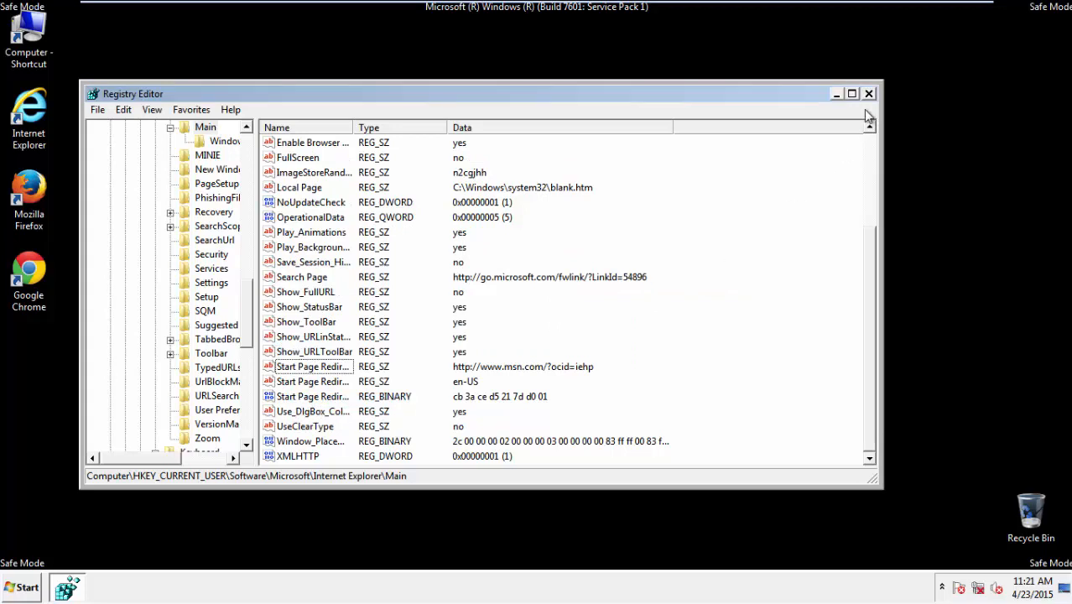
left_click(870, 93)
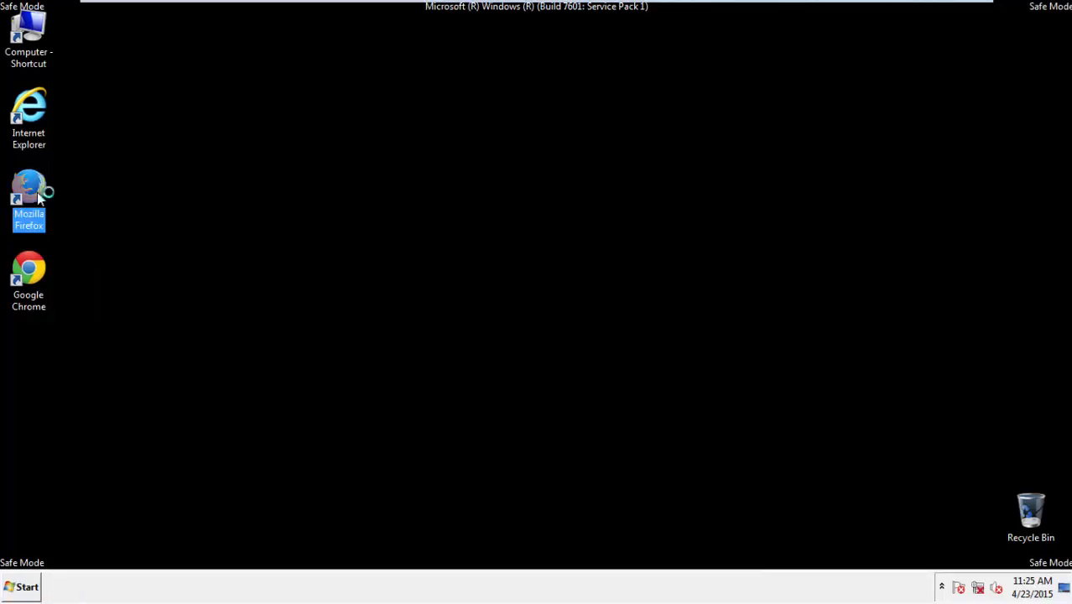
Launch Firefox and clear Everything in Clear Recent History, including Site Preferences
double_click(28, 193)
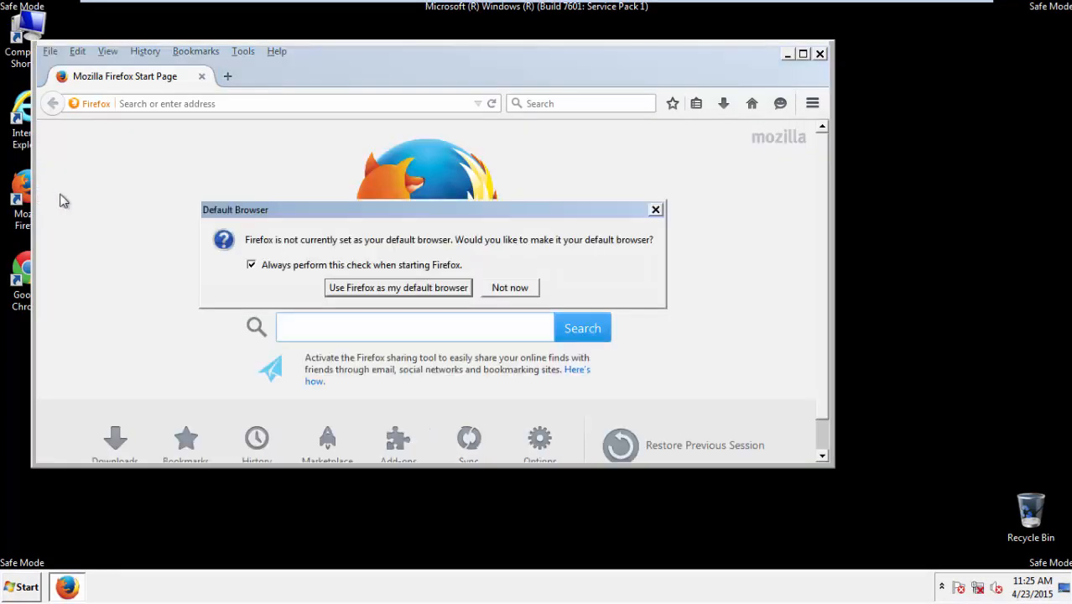
left_click(509, 287)
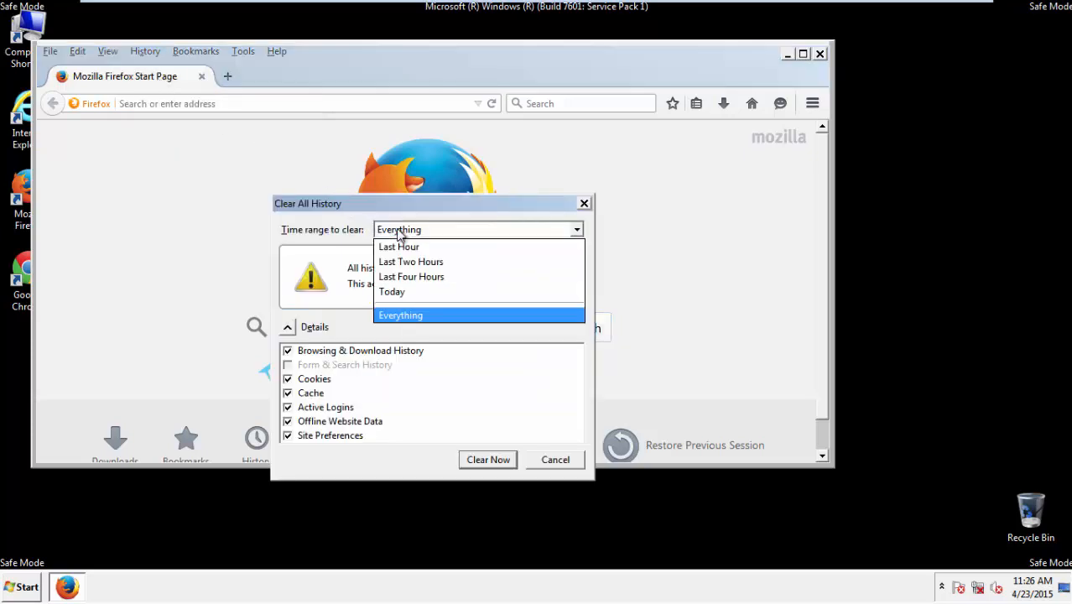
left_click(400, 314)
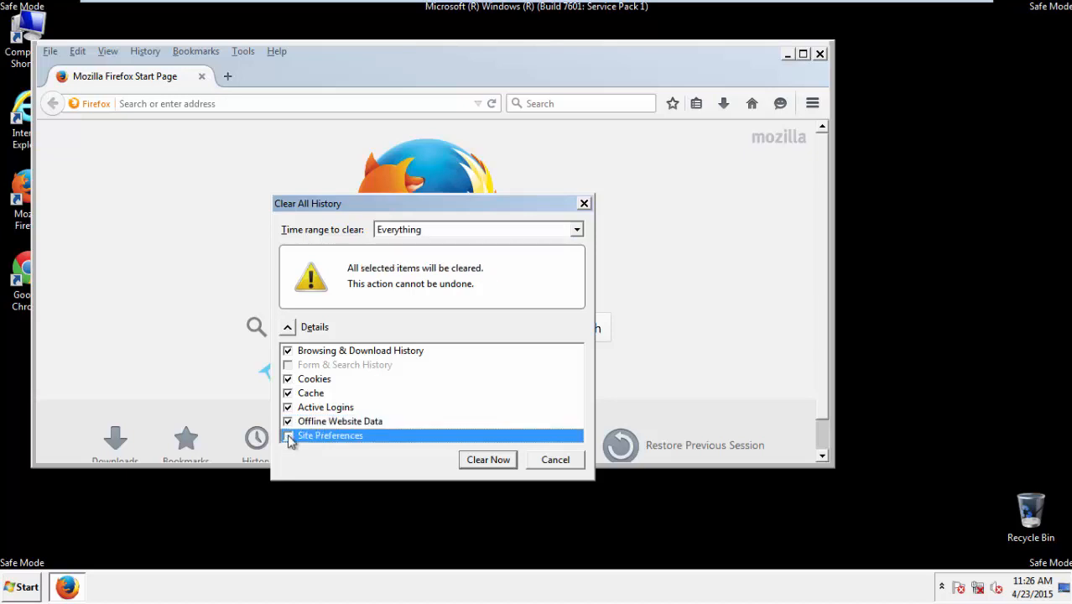
left_click(288, 436)
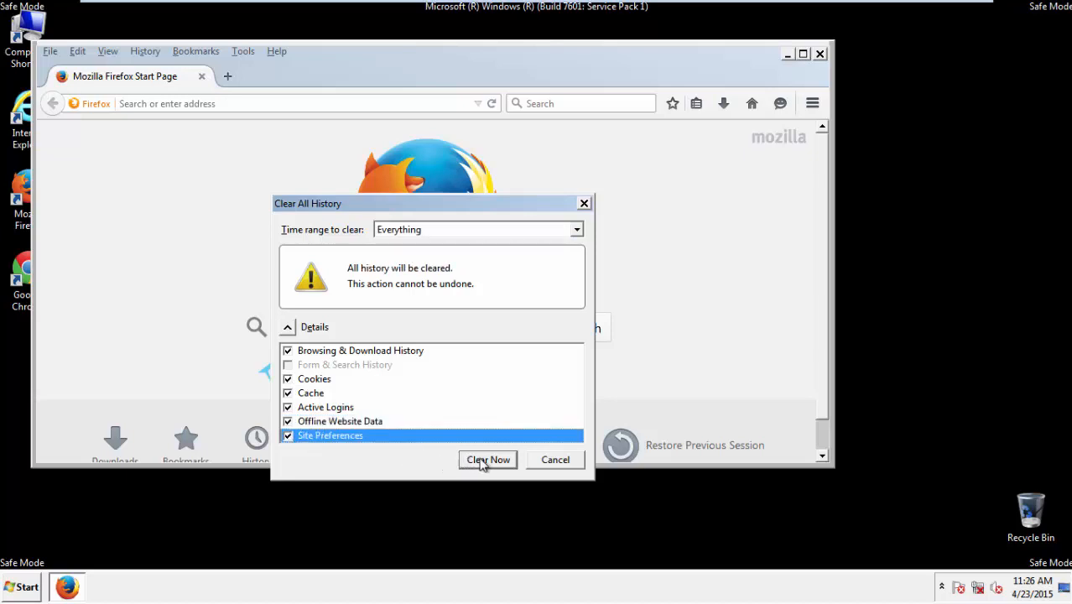
left_click(488, 459)
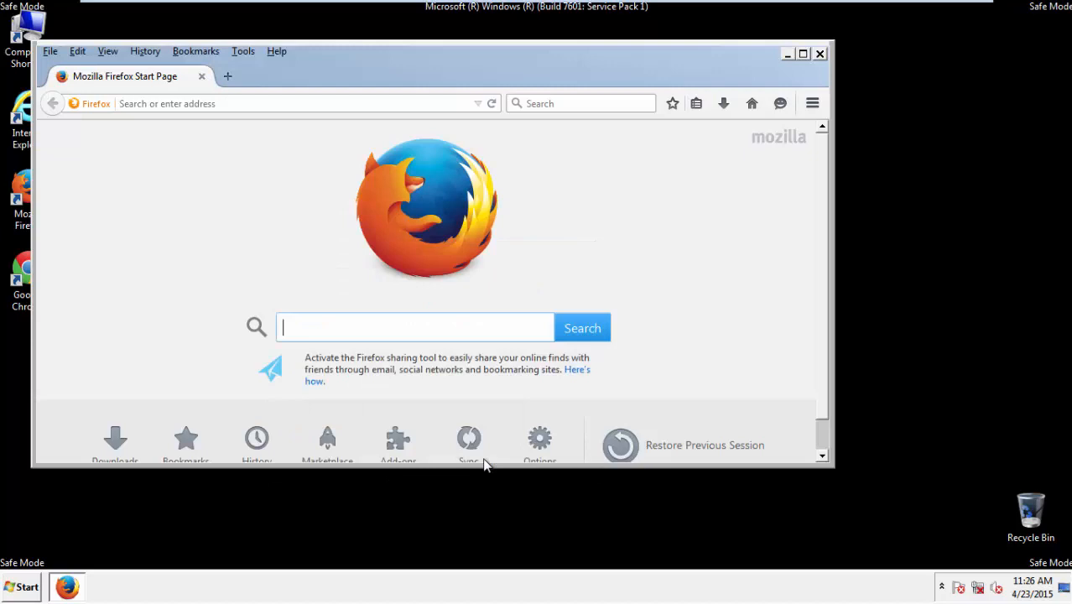
mouse_move(291, 69)
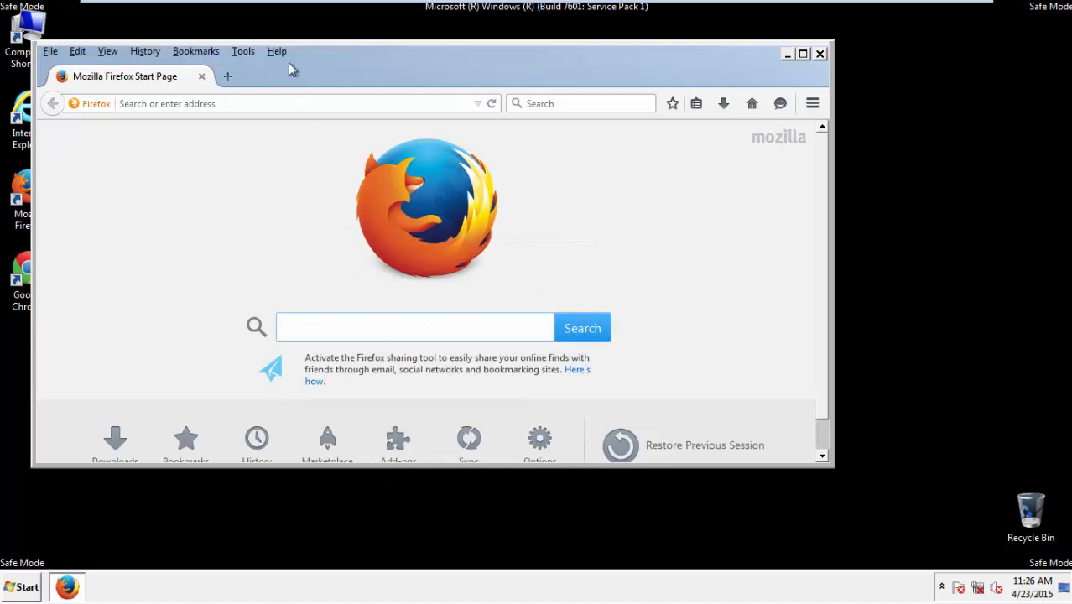
Refresh Firefox from the Help > Troubleshooting Information page
left_click(276, 52)
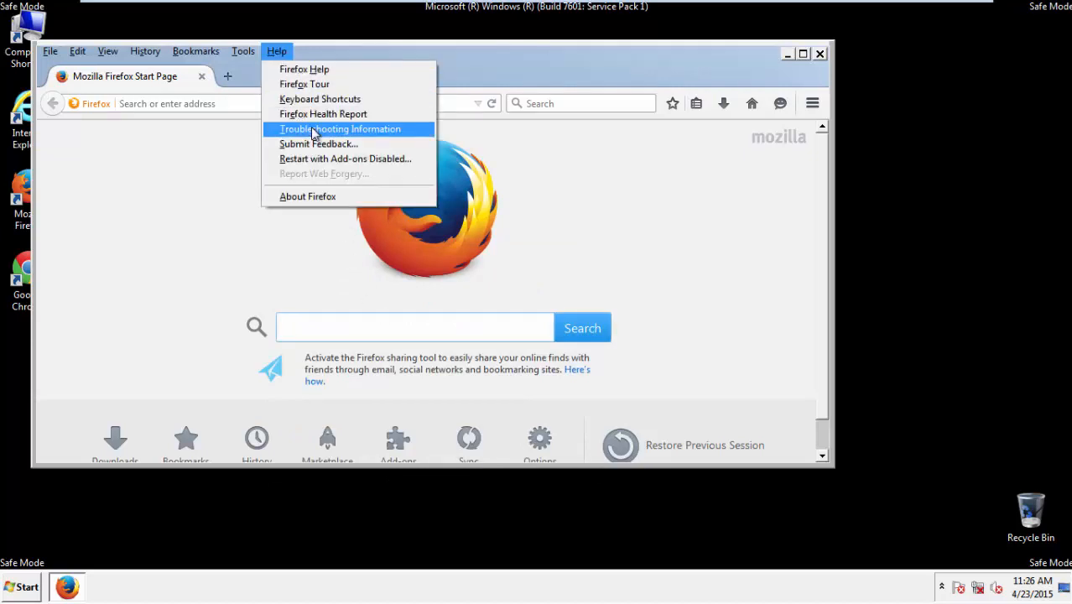
left_click(340, 128)
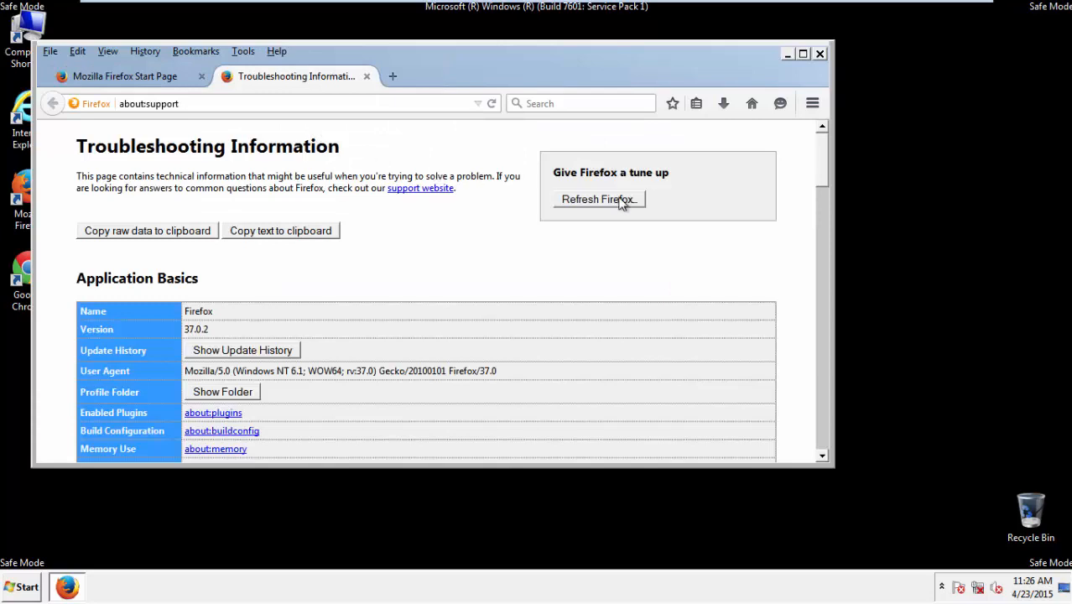
left_click(597, 199)
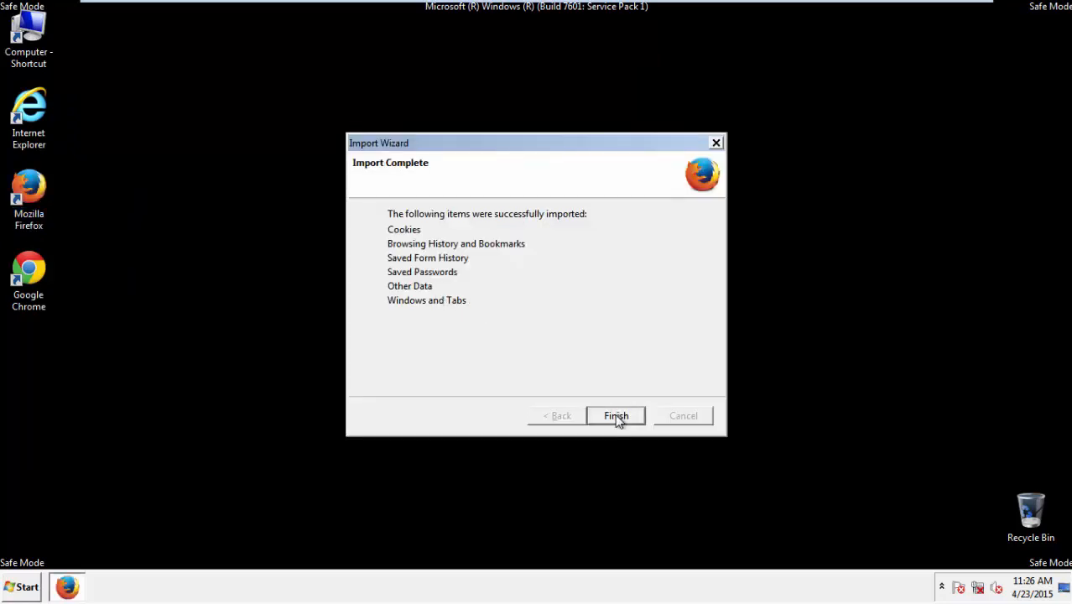
Finish the post-refresh import, close Firefox and launch Google Chrome from the desktop
left_click(616, 415)
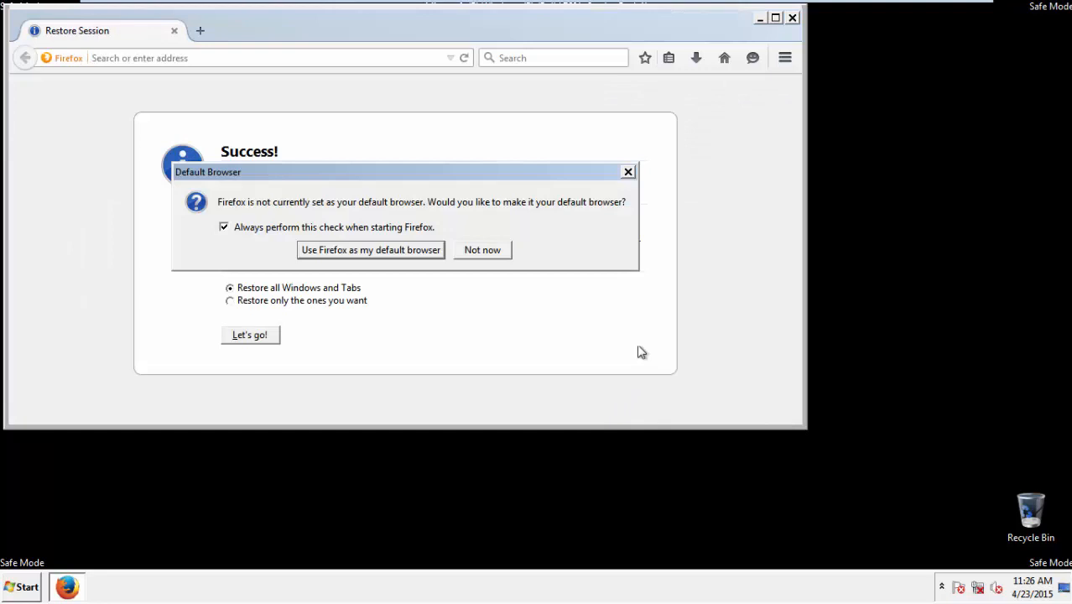
left_click(482, 249)
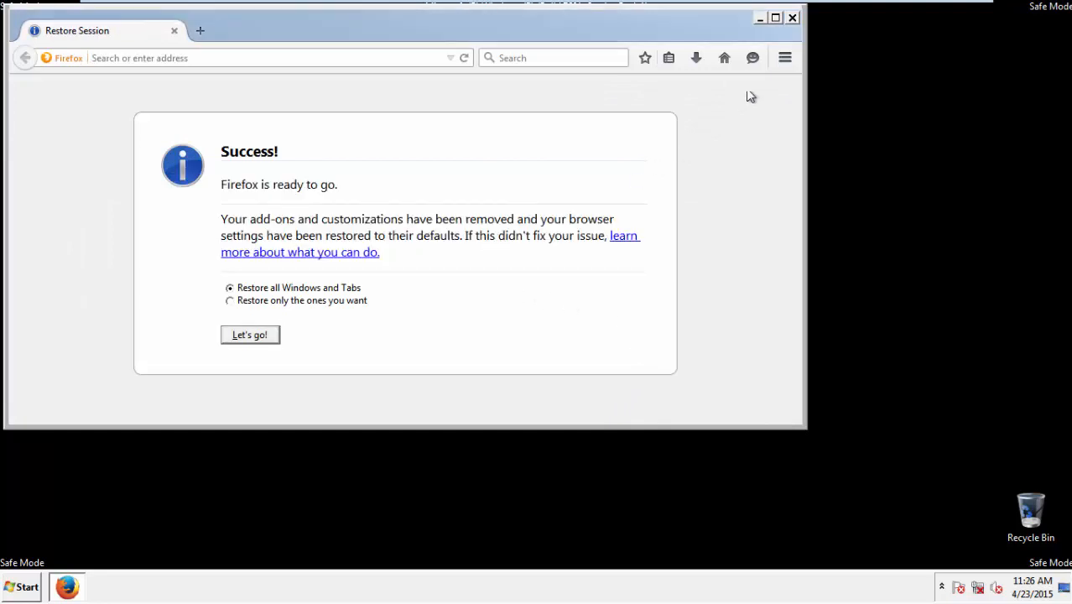
left_click(791, 17)
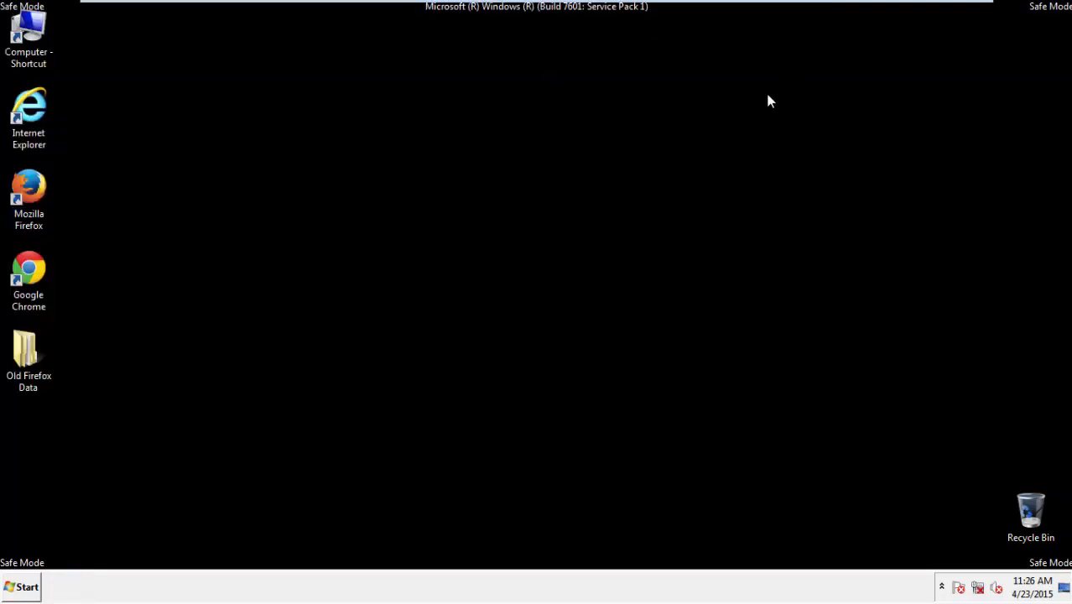
left_click(28, 277)
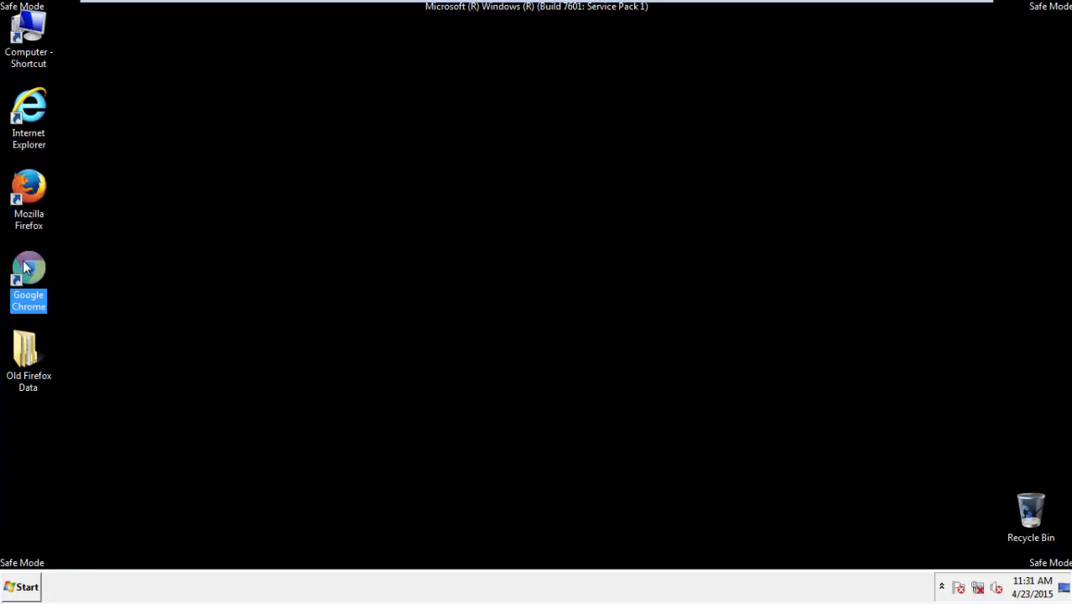
double_click(28, 269)
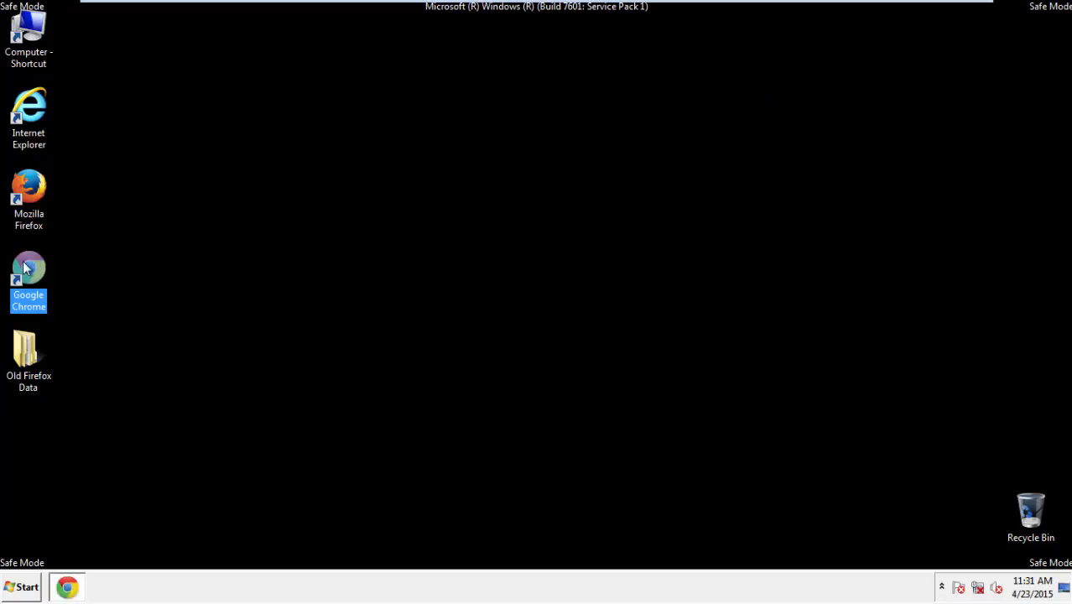
Go to Chrome's History page via the menu's Settings
double_click(28, 277)
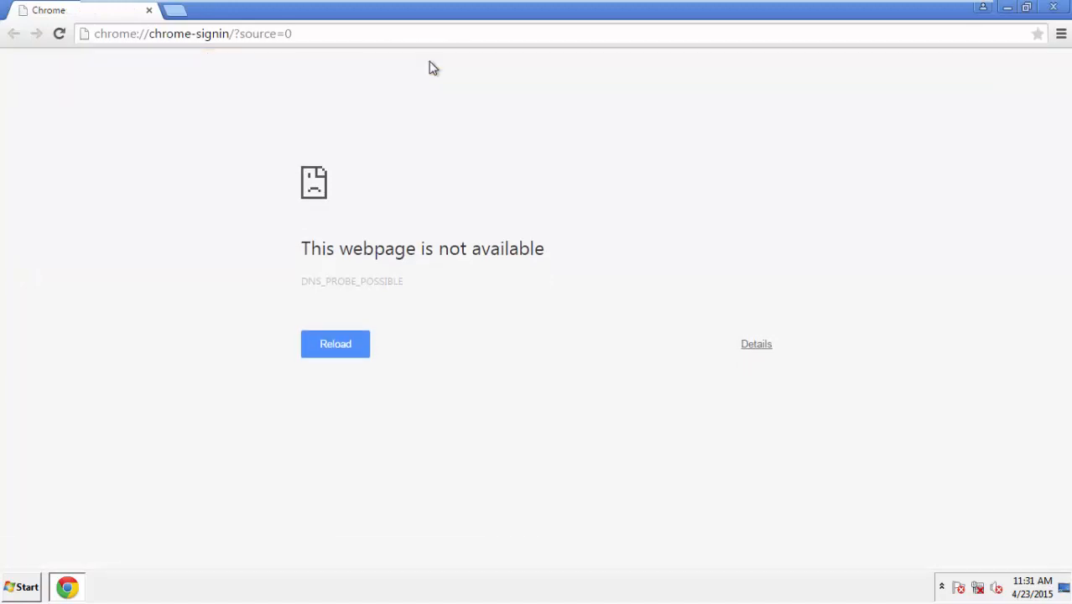
left_click(1061, 33)
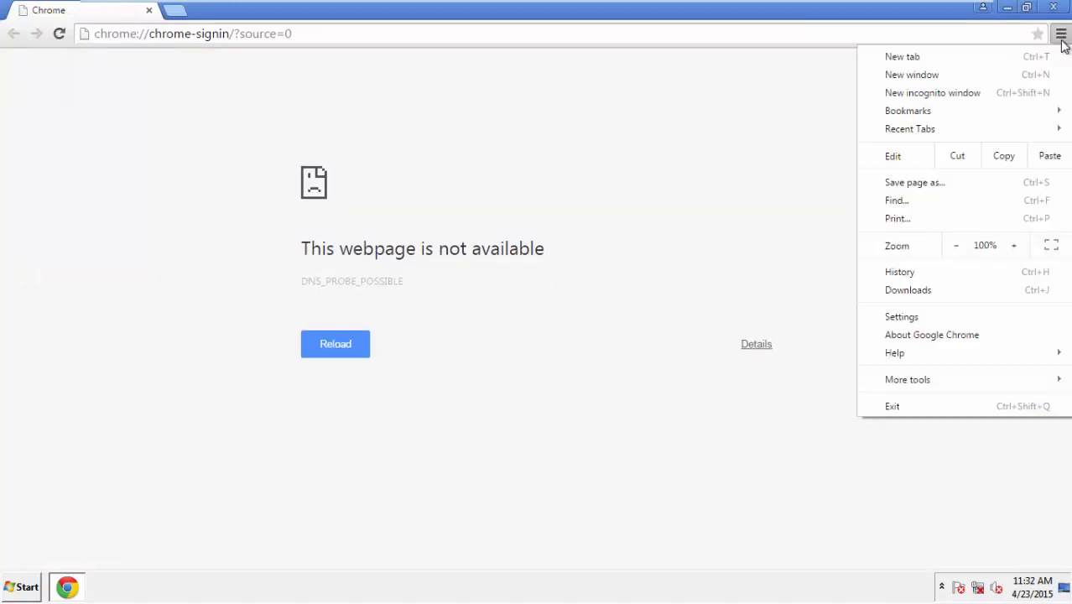
mouse_move(901, 316)
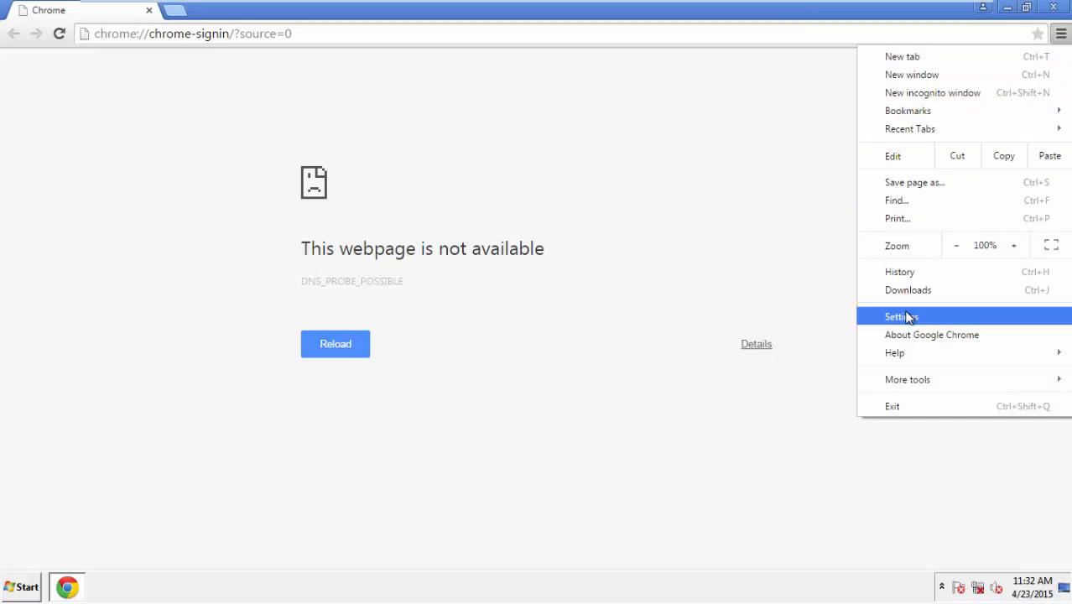
left_click(902, 317)
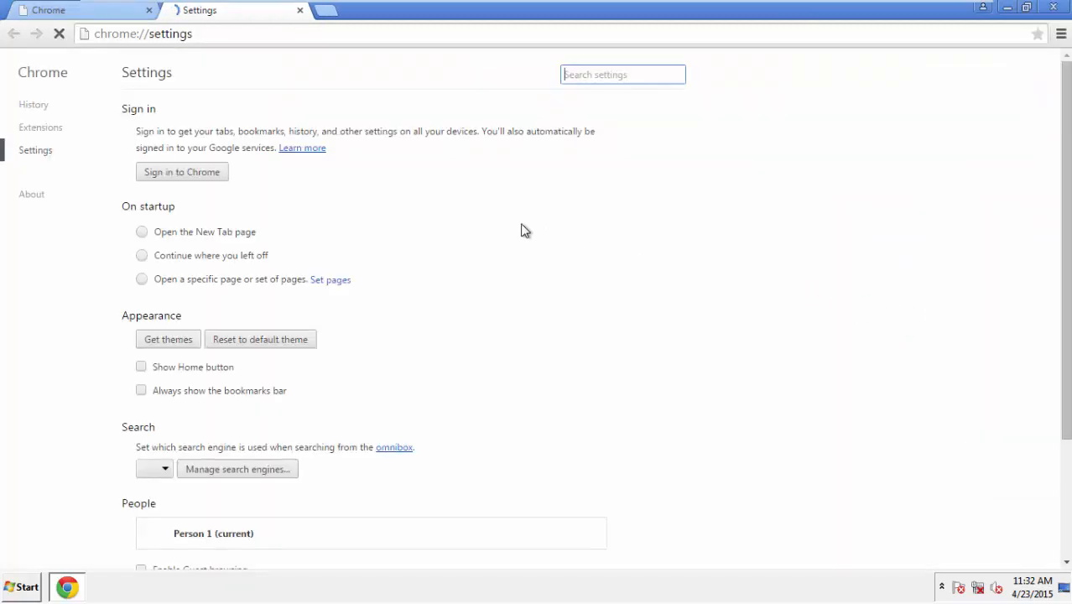
left_click(34, 104)
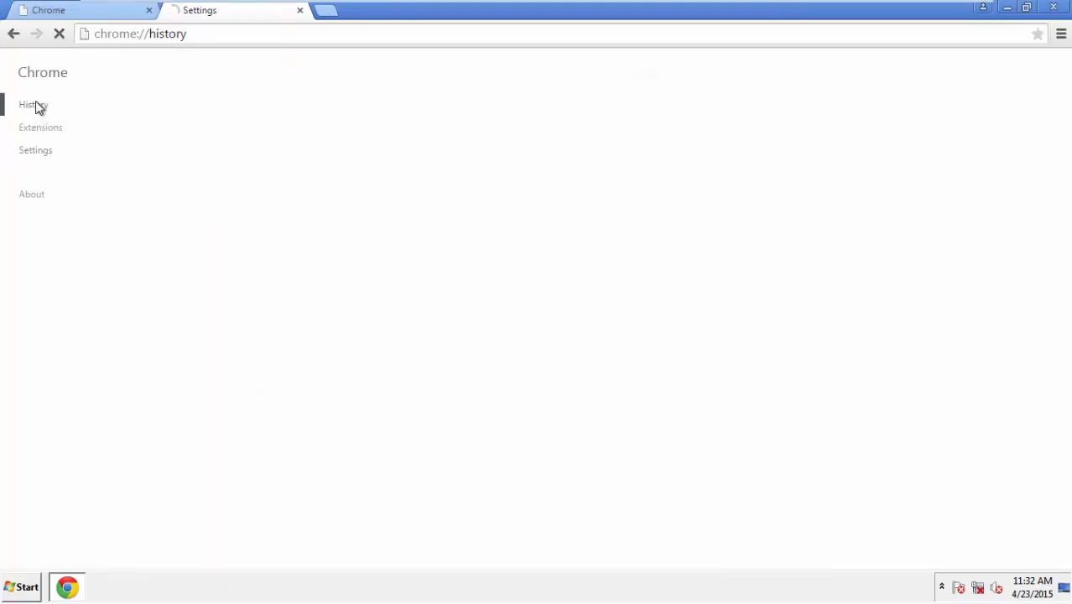
left_click(33, 104)
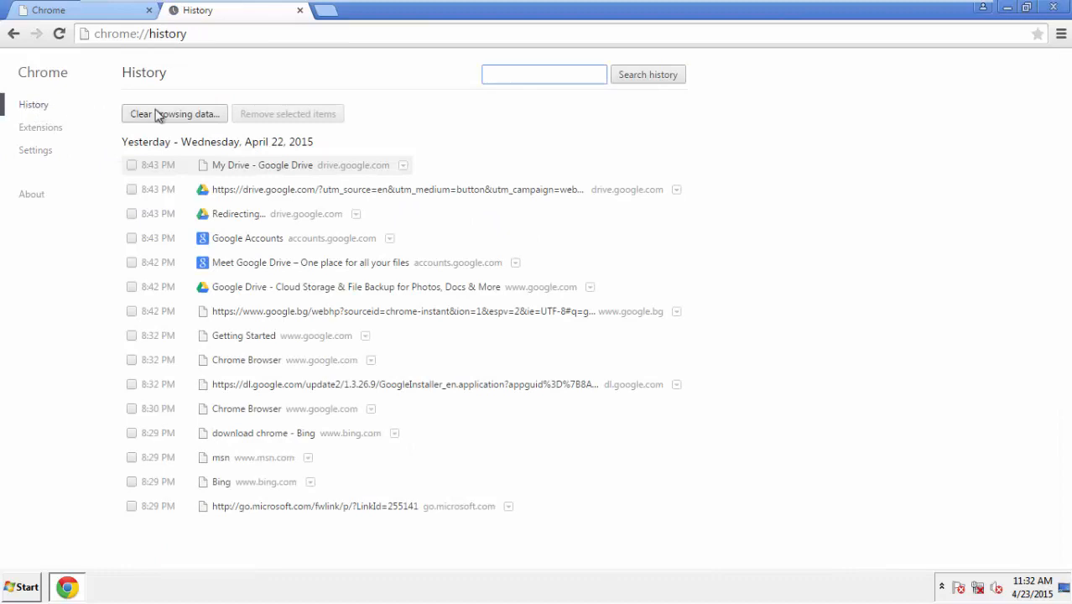
Clear browsing data from the beginning of time with Autofill and Hosted app data ticked
left_click(174, 113)
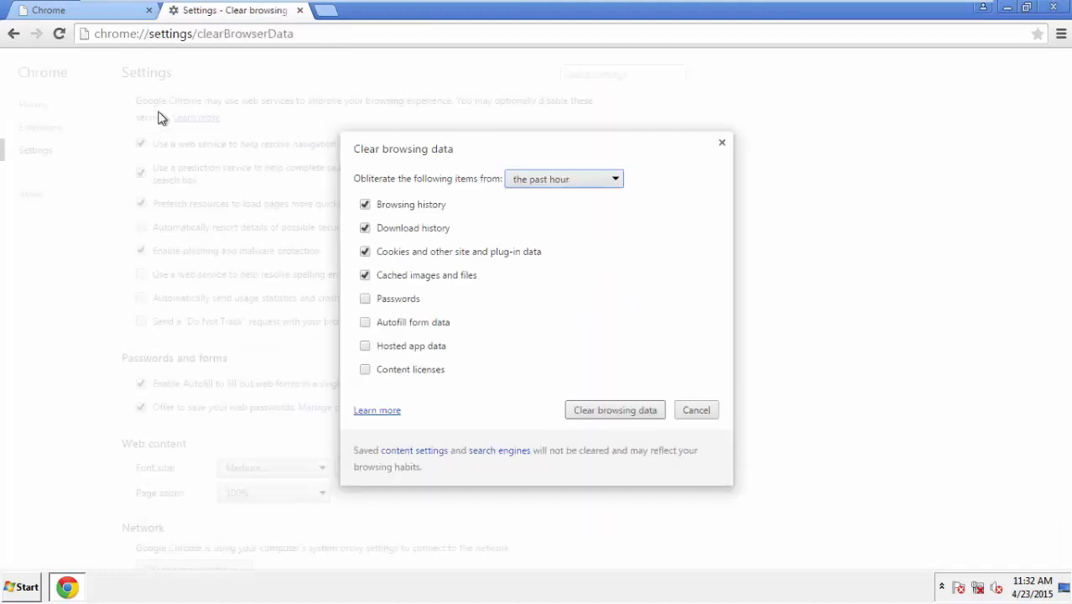
mouse_move(541, 180)
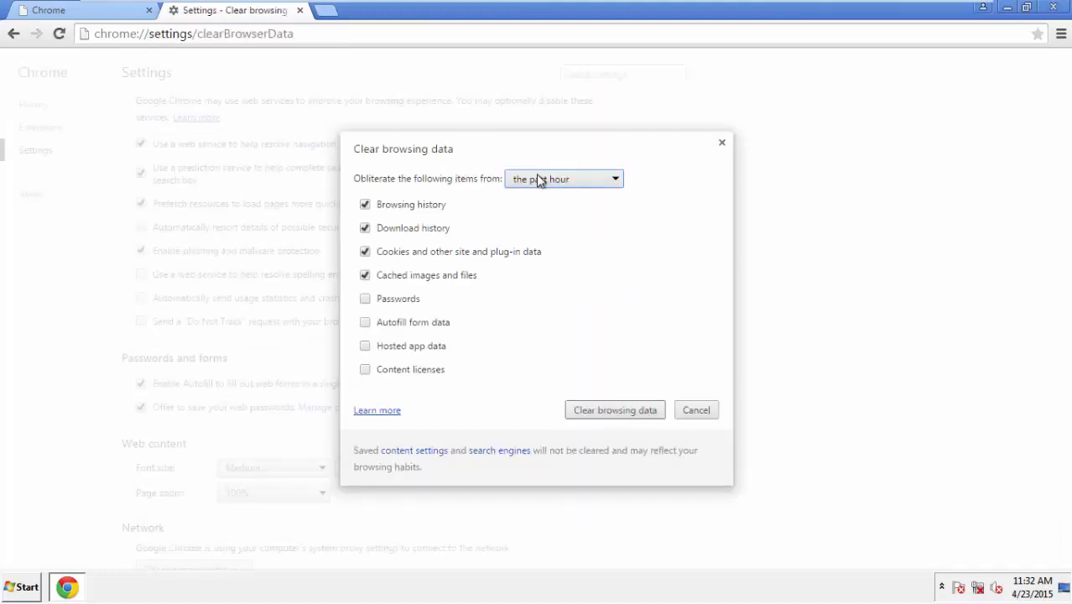
left_click(563, 177)
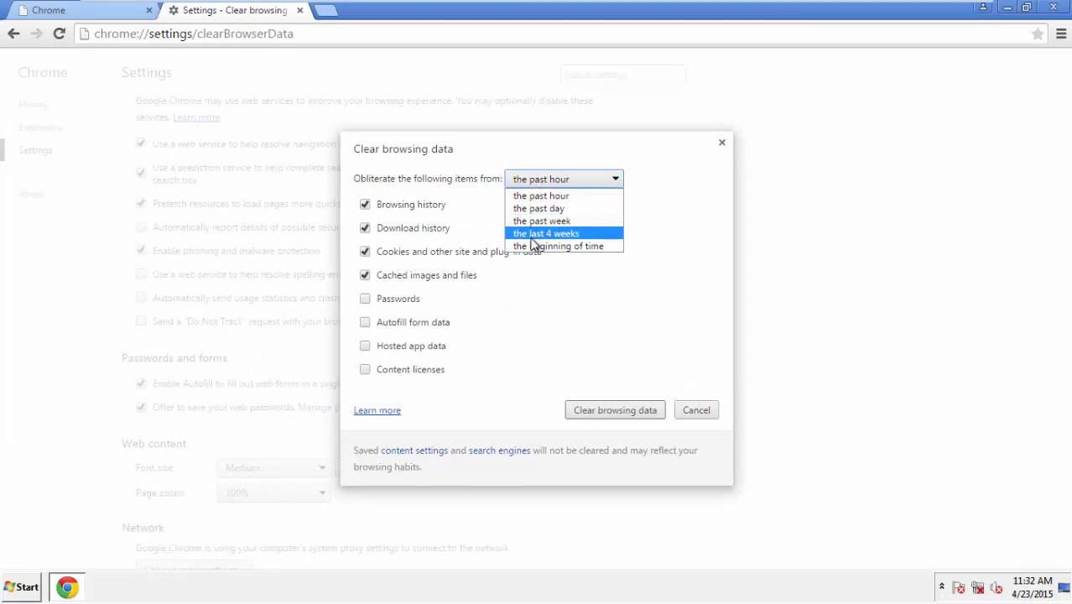
mouse_move(542, 195)
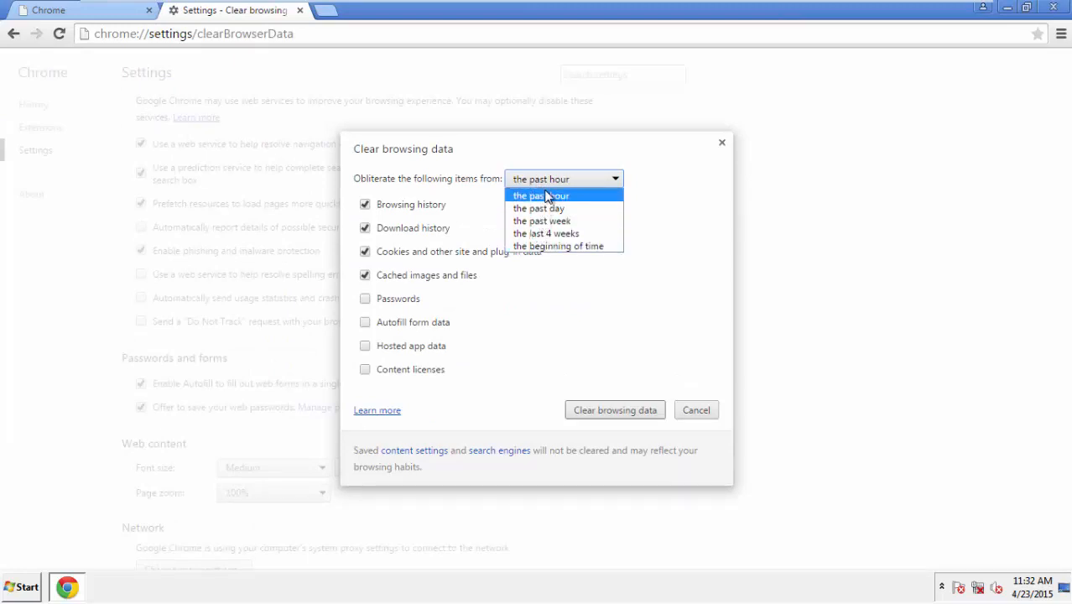
mouse_move(559, 246)
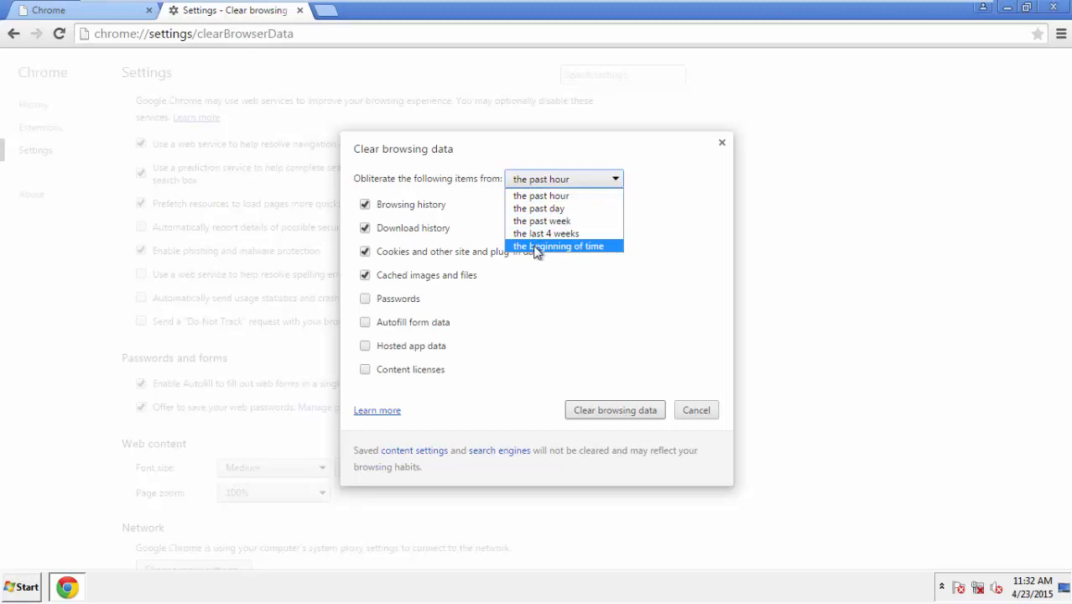
left_click(559, 246)
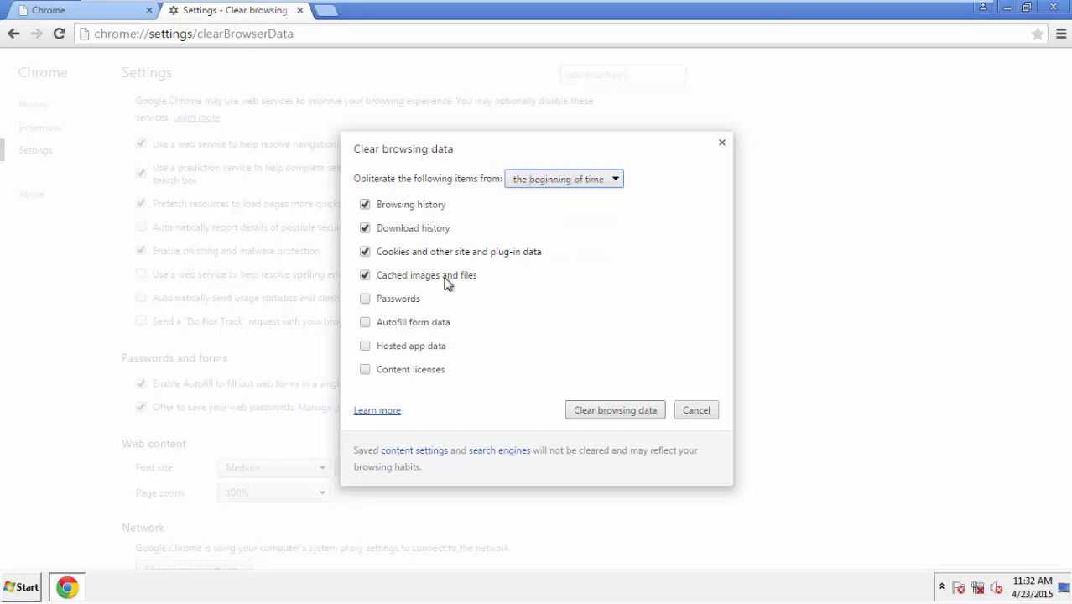
left_click(366, 322)
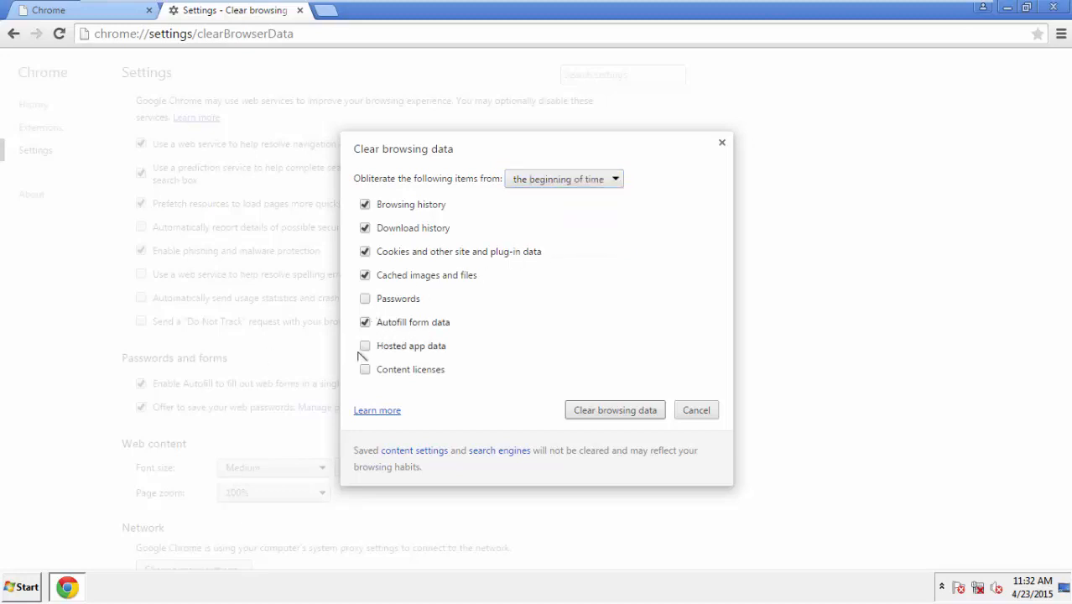
left_click(365, 369)
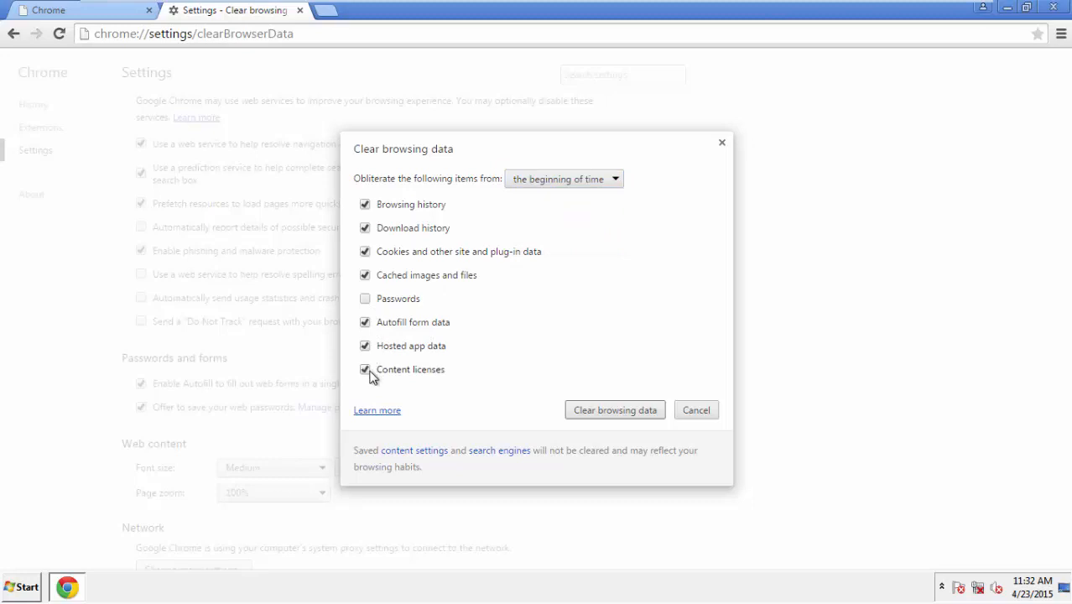
left_click(614, 410)
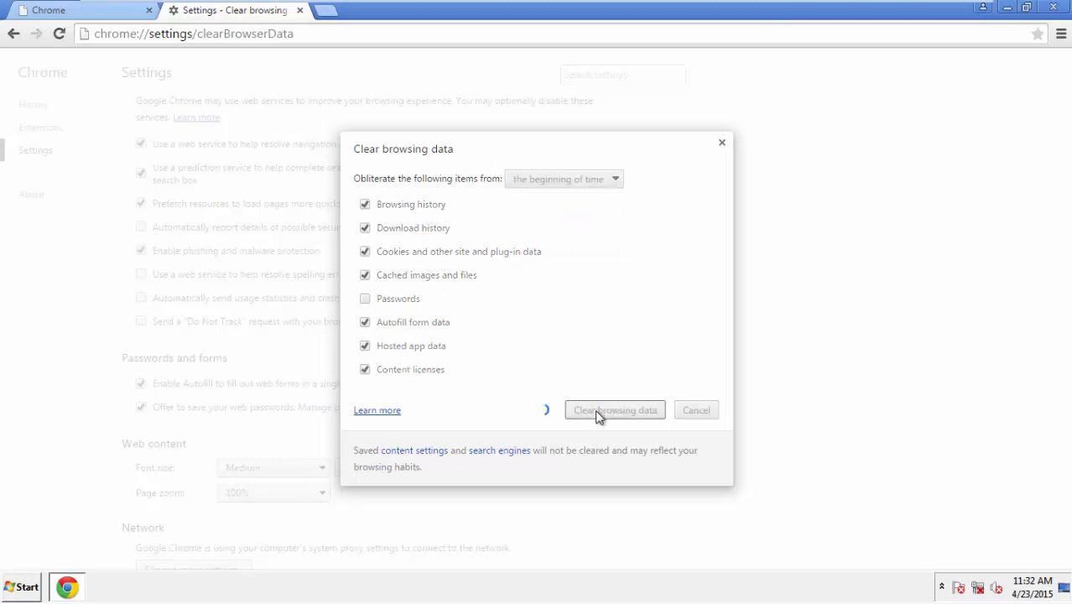
left_click(615, 410)
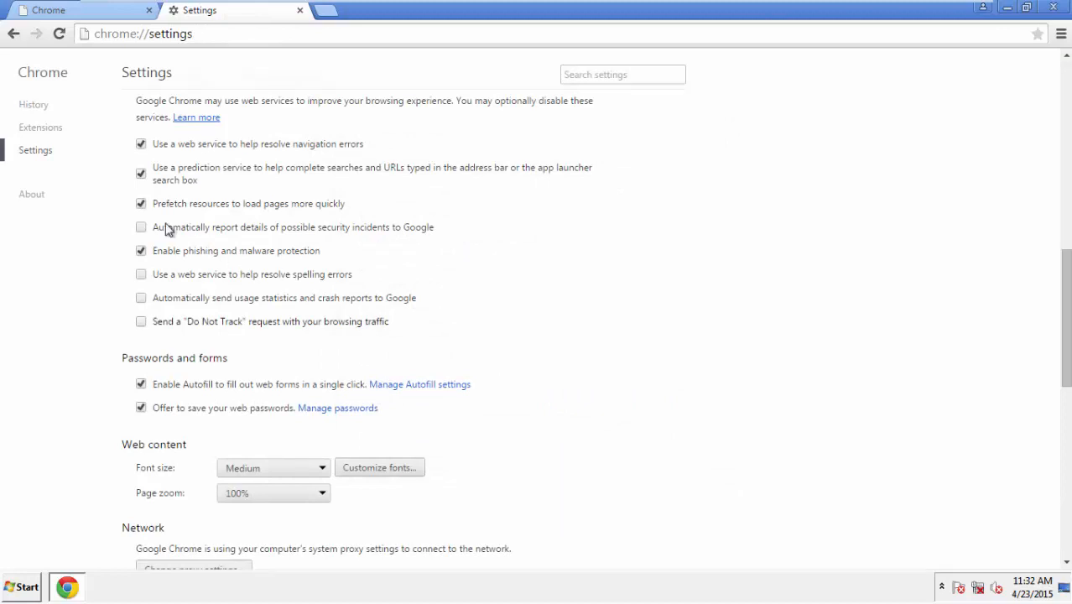
Reset Chrome's settings to their original defaults and confirm
scroll("down", 3)
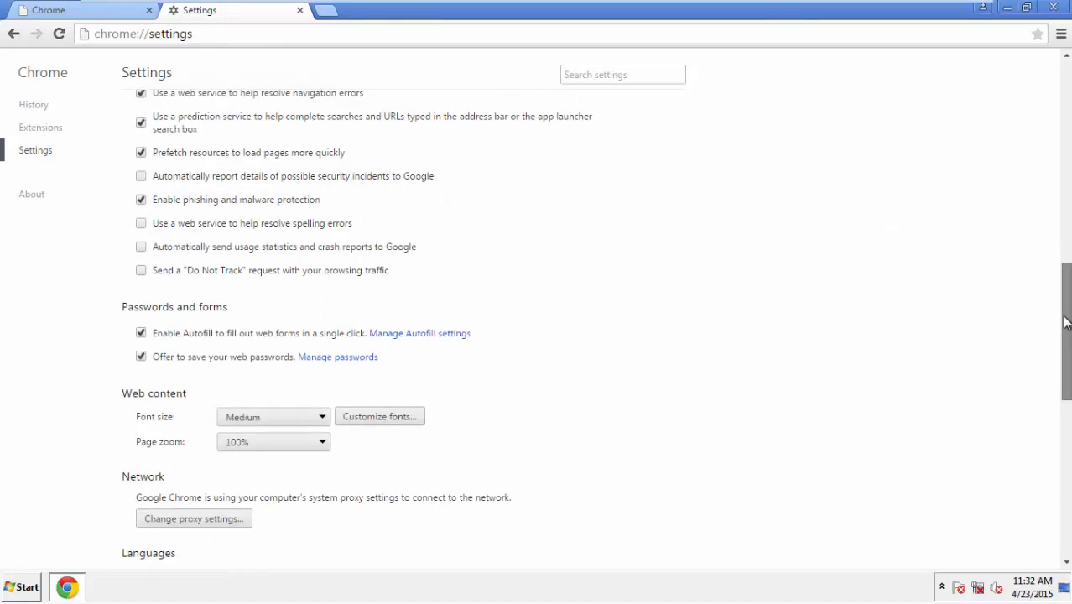
scroll("down", 3)
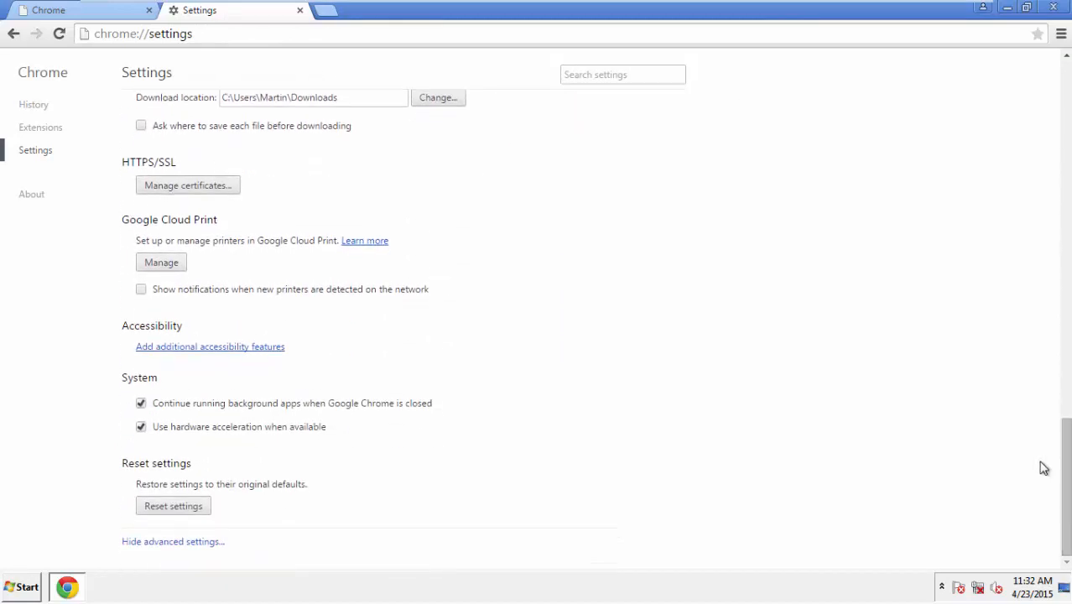
left_click(173, 505)
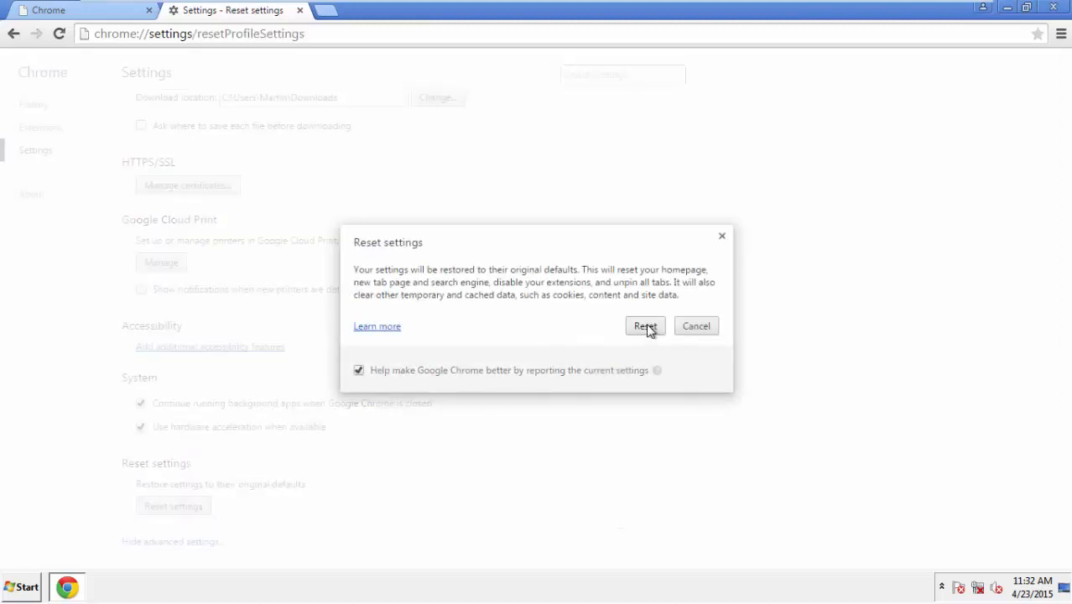
left_click(645, 325)
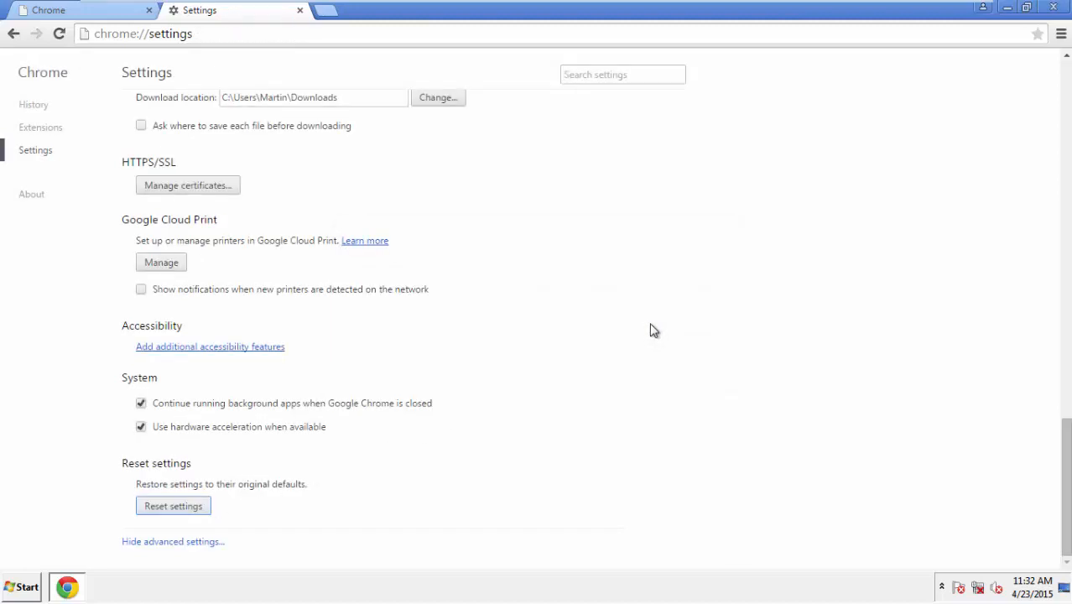
Close Chrome and expand the Start menu's Shut down options to reveal Restart
left_click(1052, 7)
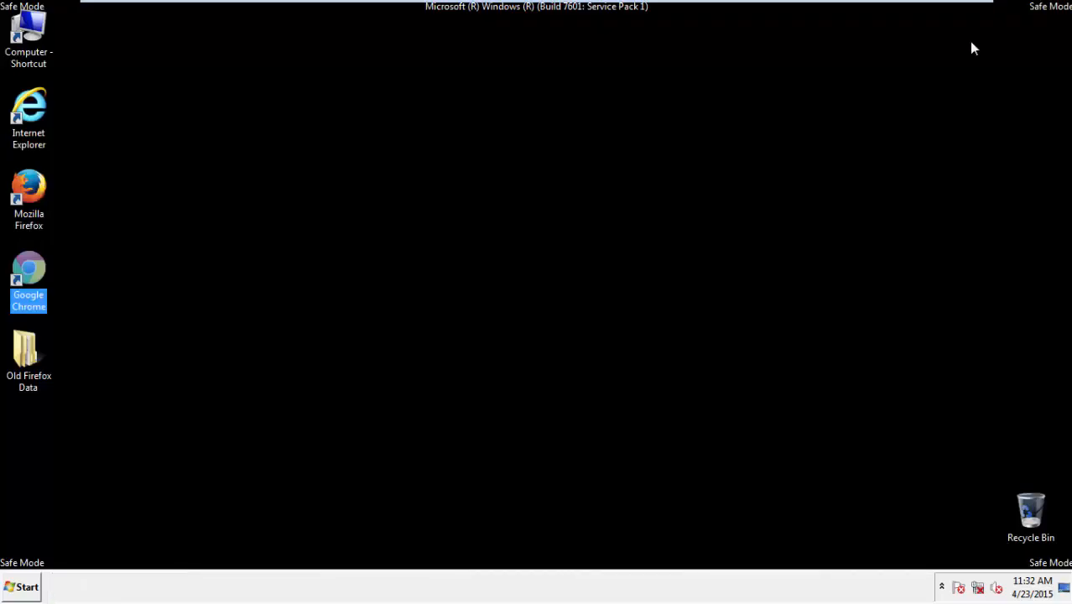
left_click(21, 586)
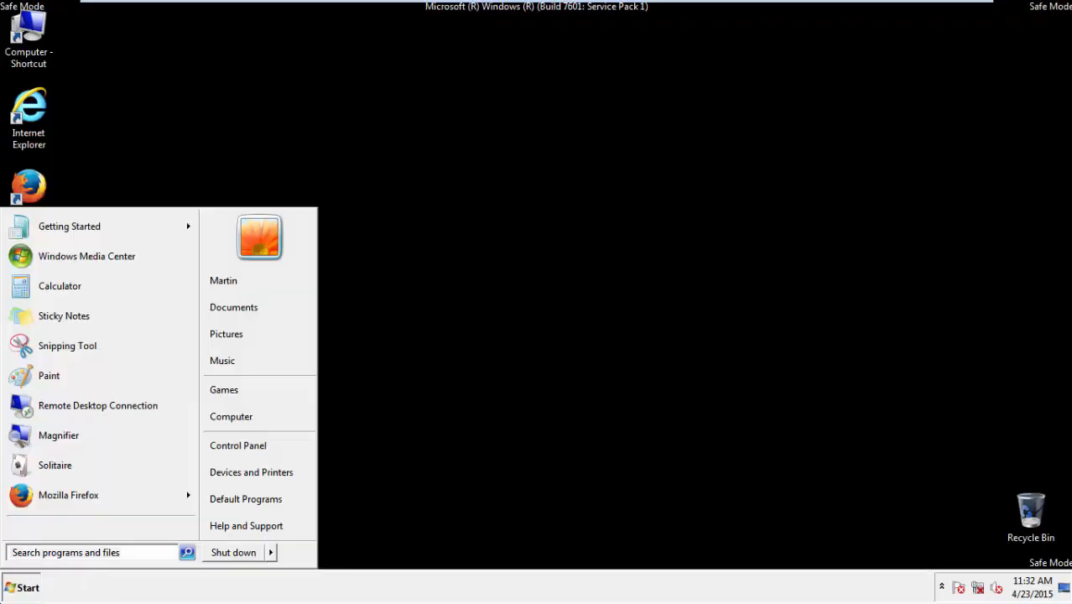
left_click(271, 552)
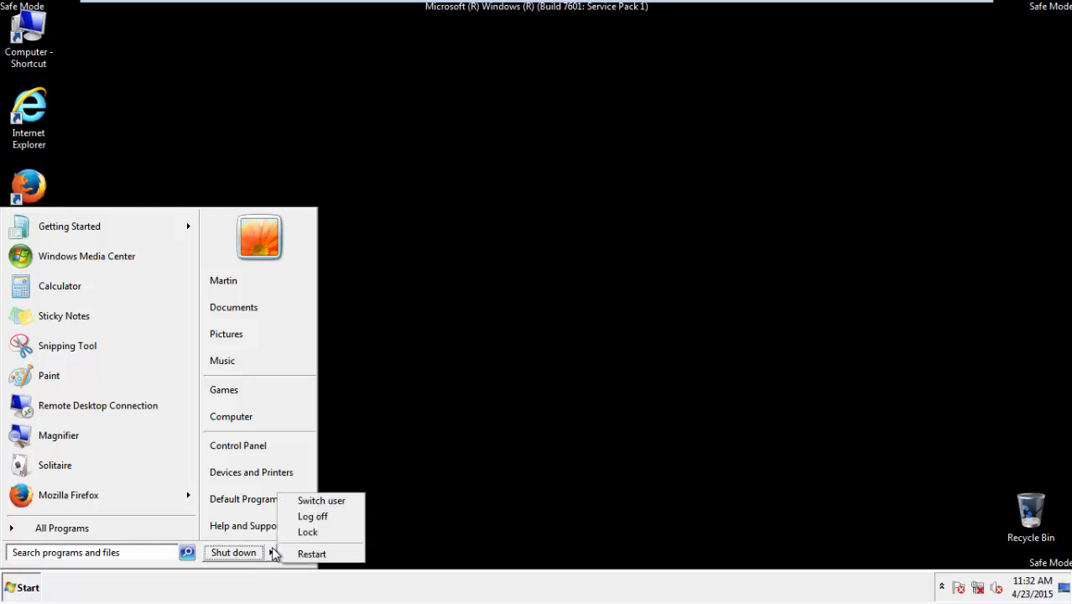